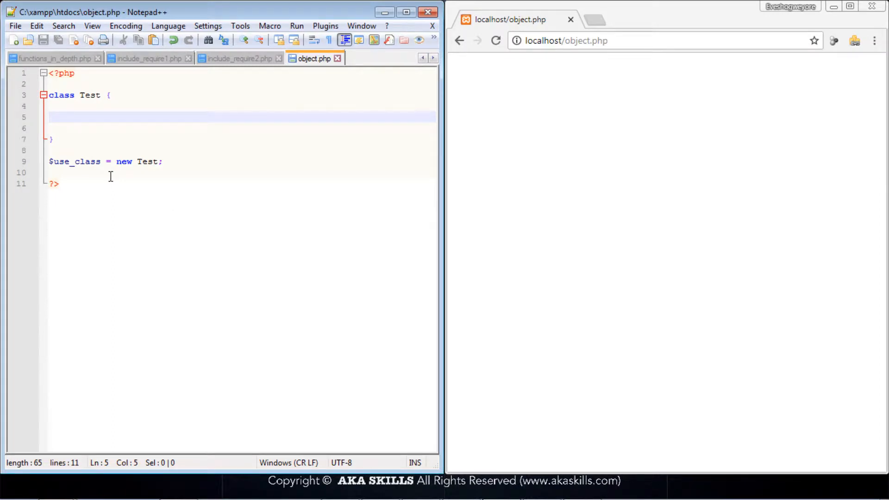
# Declare `public $best_food;` inside the Test class body on line 5.
pyautogui.click(68, 116)
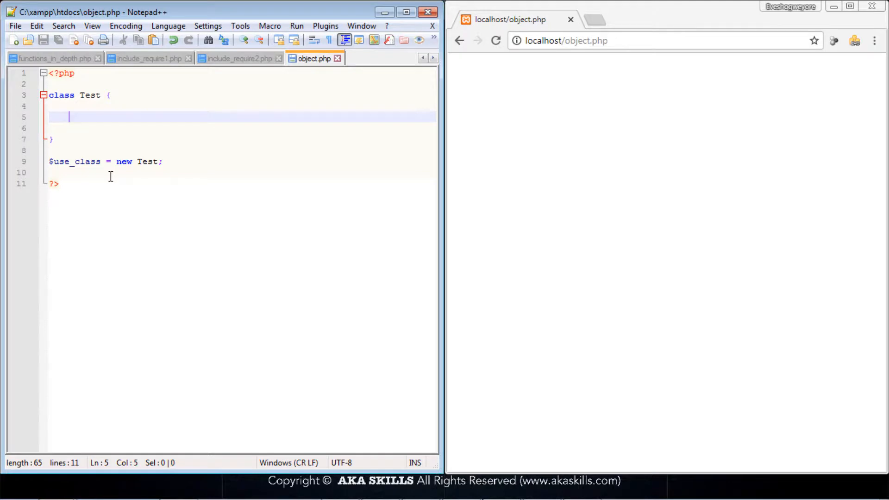
pyautogui.write('p')
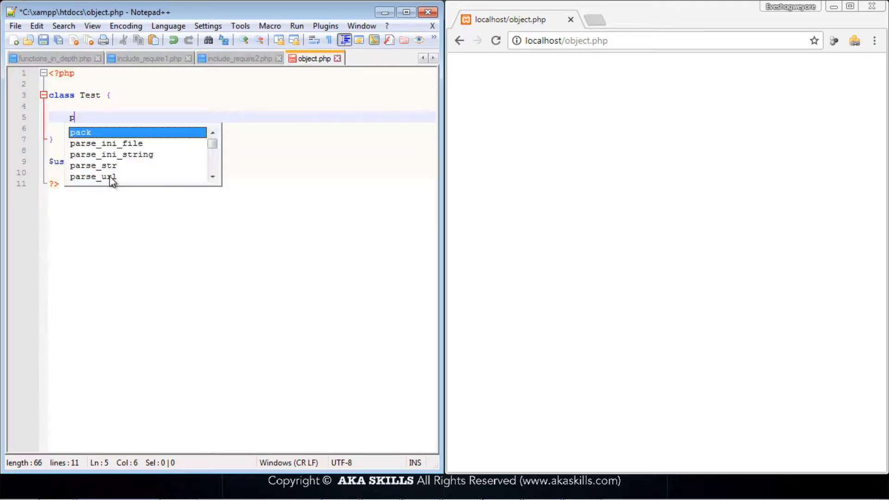
pyautogui.write('ublic')
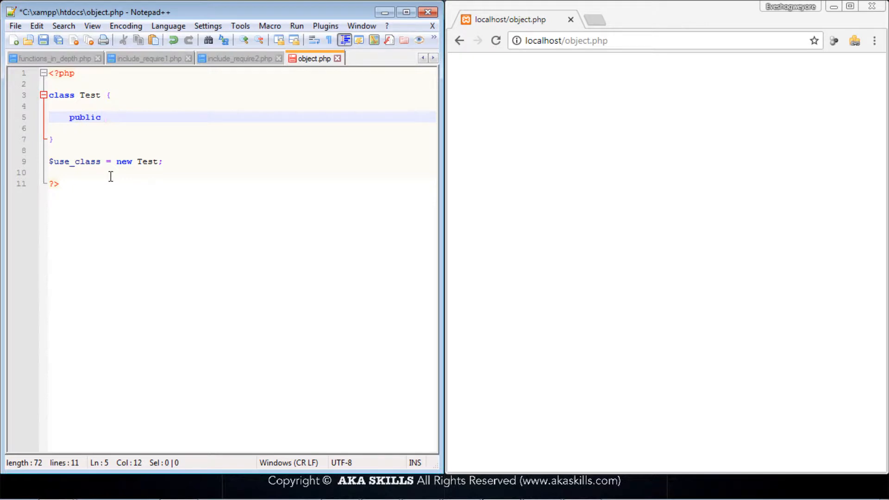
pyautogui.write('$bes')
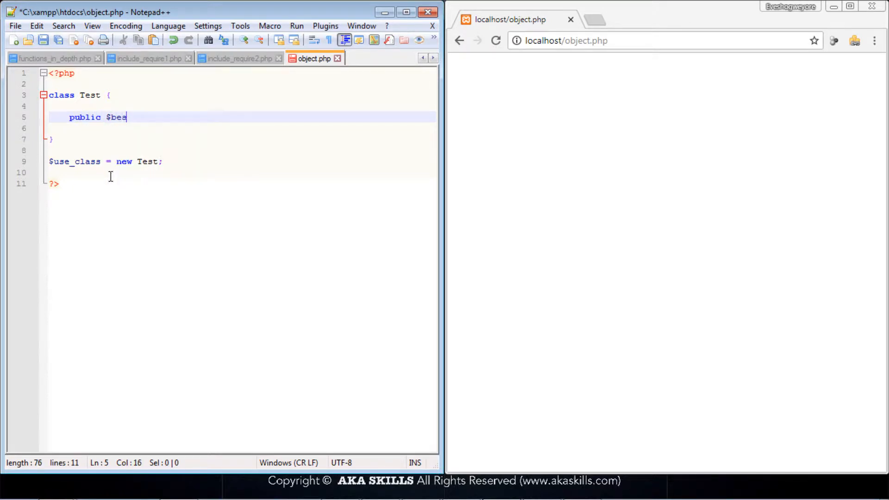
pyautogui.write('t_foo')
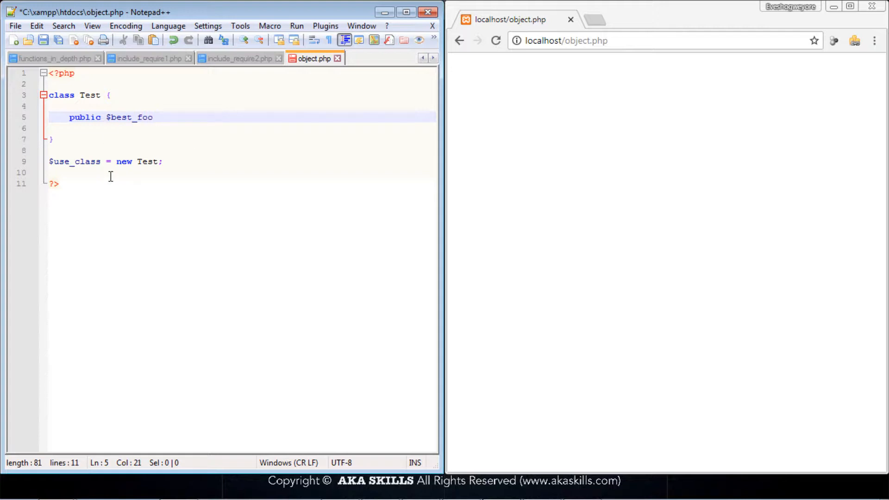
pyautogui.write('d;')
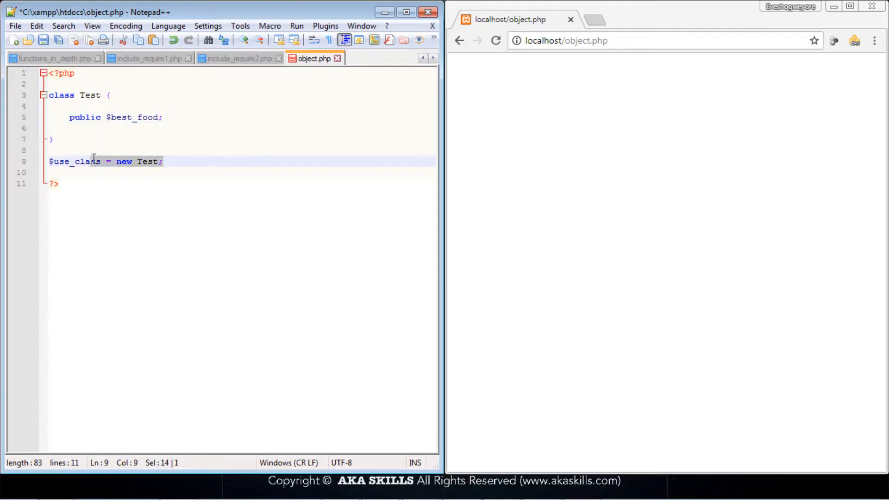
# Add `$use_class->best_food = "Cheese";` on a new line below the Test instantiation.
pyautogui.doubleClick(75, 162)
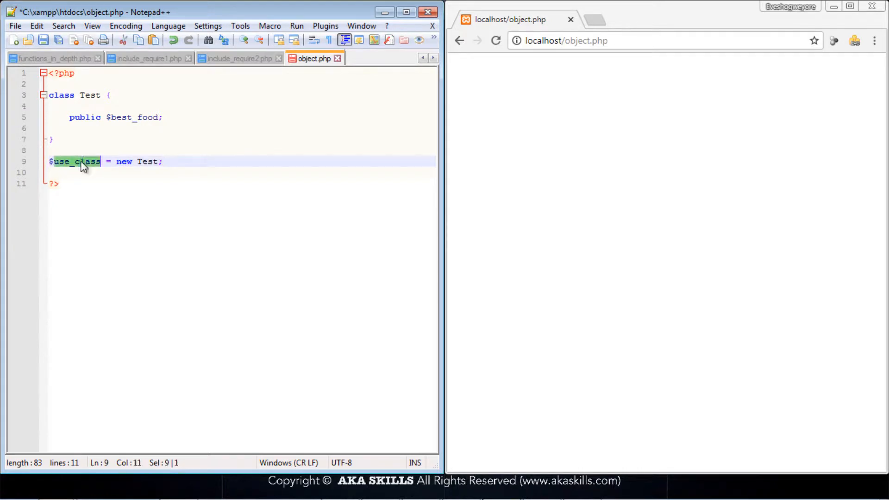
pyautogui.press('Return')
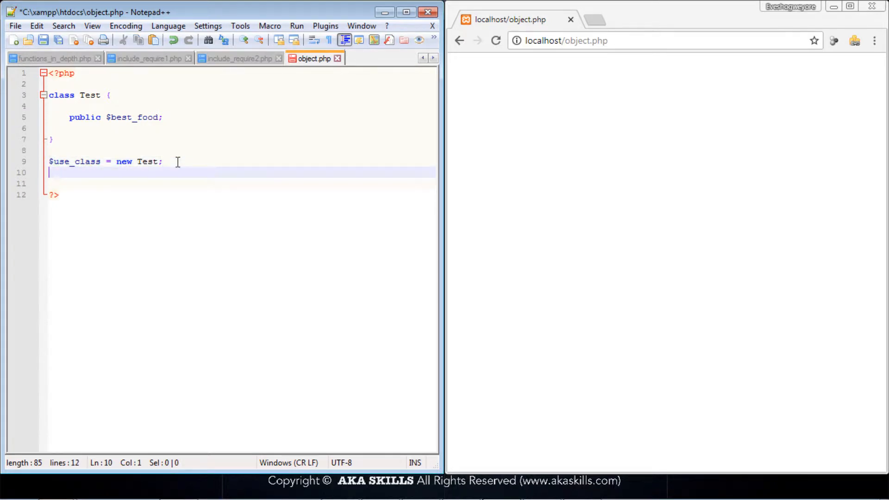
pyautogui.write('$')
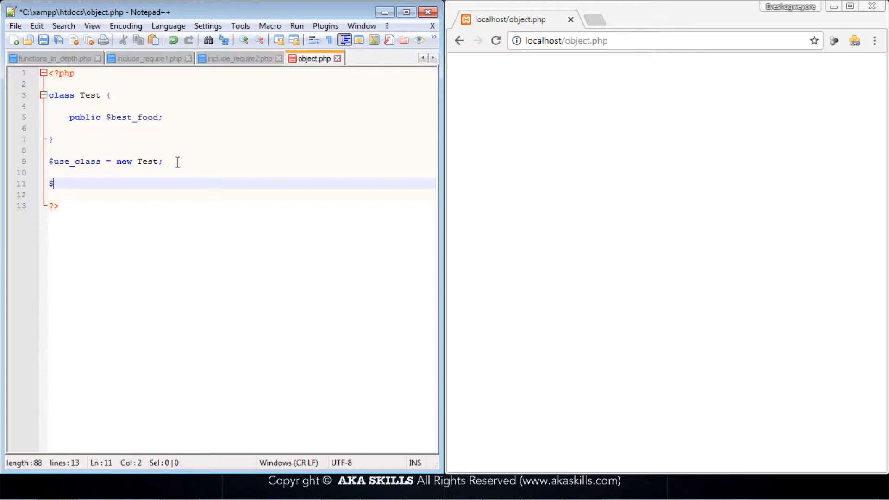
pyautogui.write('use')
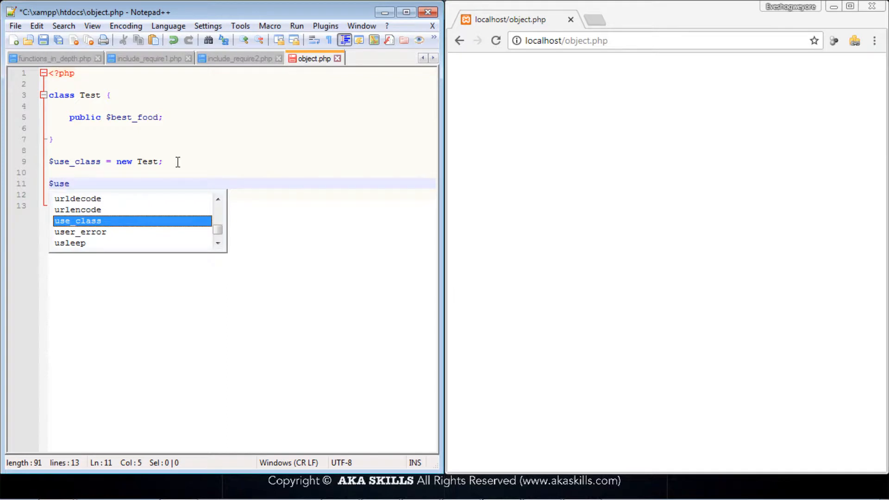
pyautogui.write('_class ->')
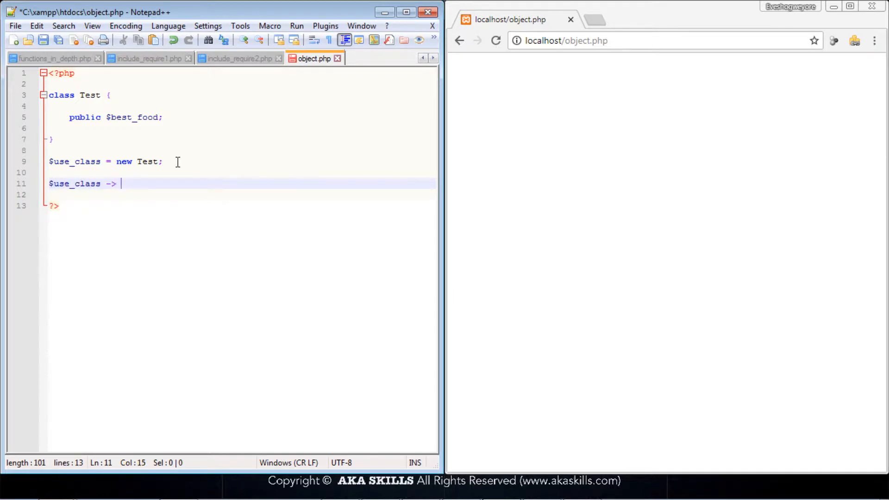
pyautogui.write('best_food =')
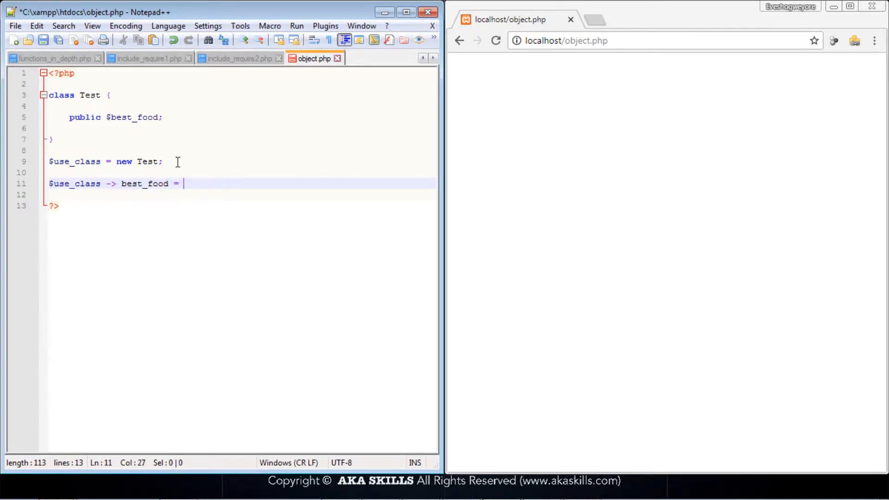
pyautogui.write('""')
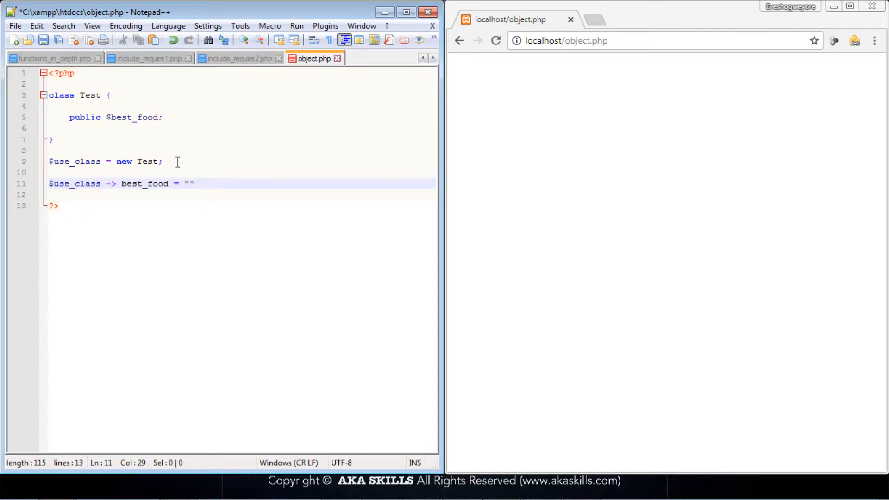
pyautogui.write(';')
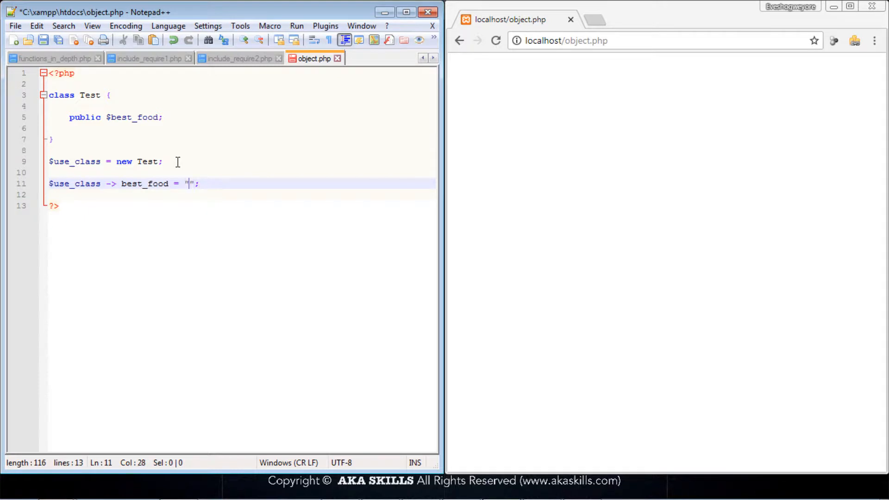
pyautogui.write('Cheese')
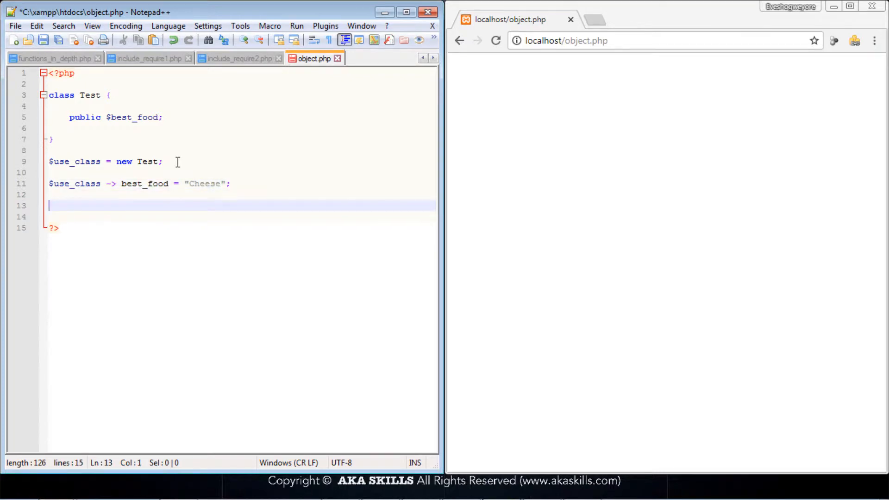
# Write `print_r($use_class);` to output the Test object's contents.
pyautogui.write('print')
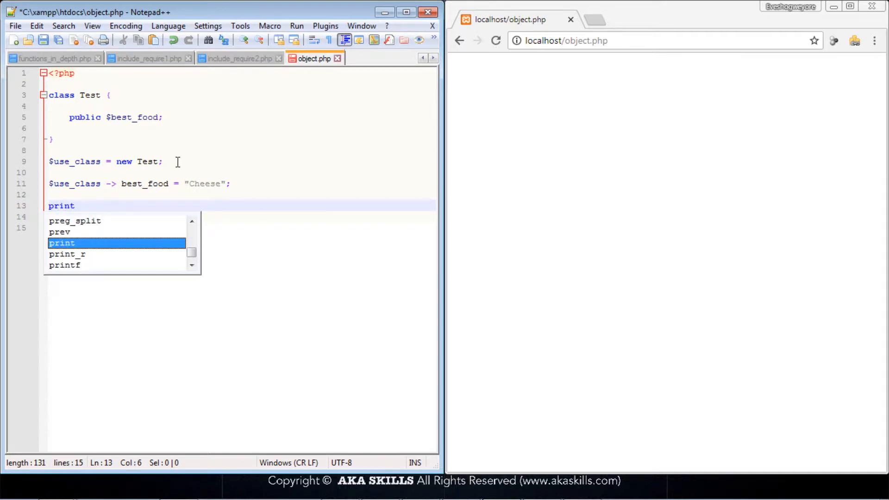
pyautogui.write('_r')
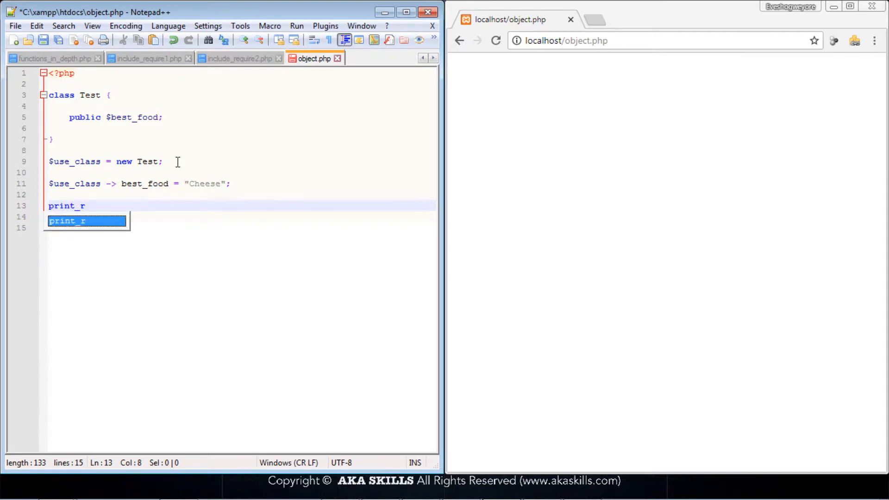
pyautogui.write('();')
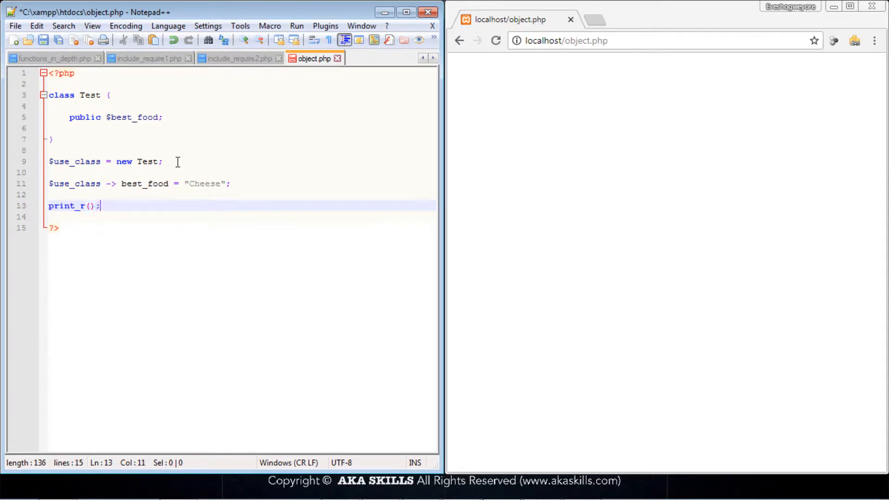
pyautogui.click(89, 205)
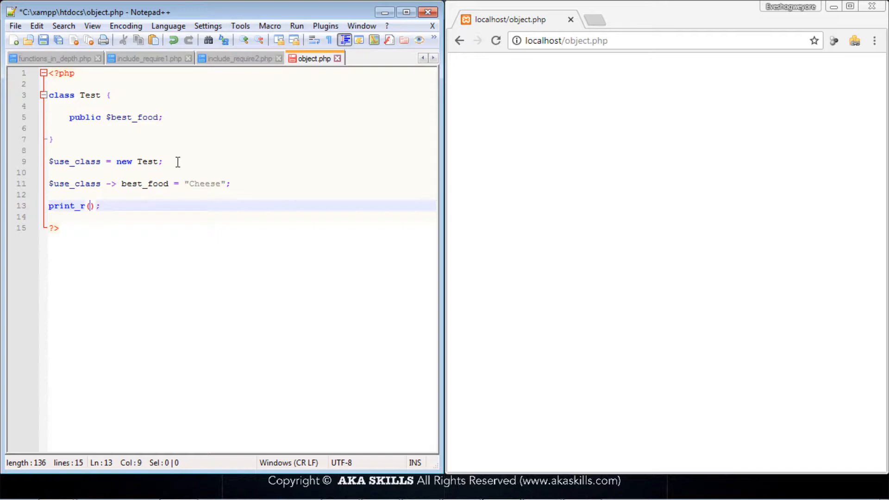
pyautogui.write('$se')
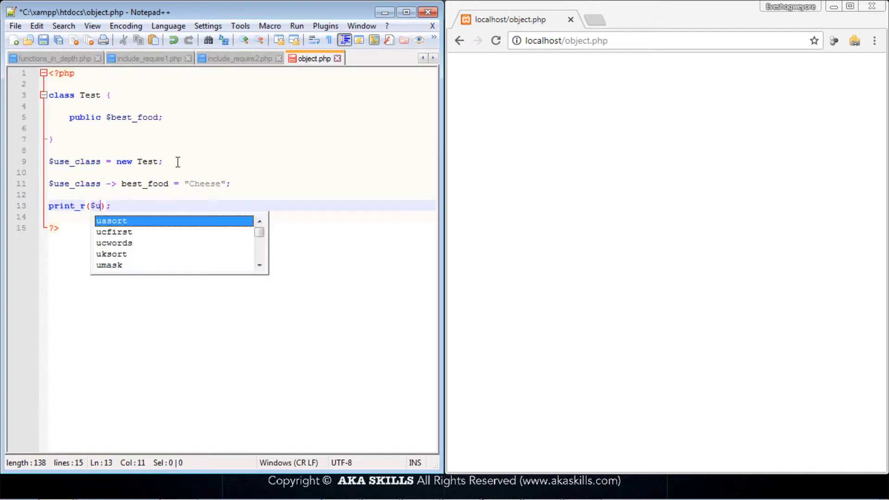
pyautogui.write('se_class')
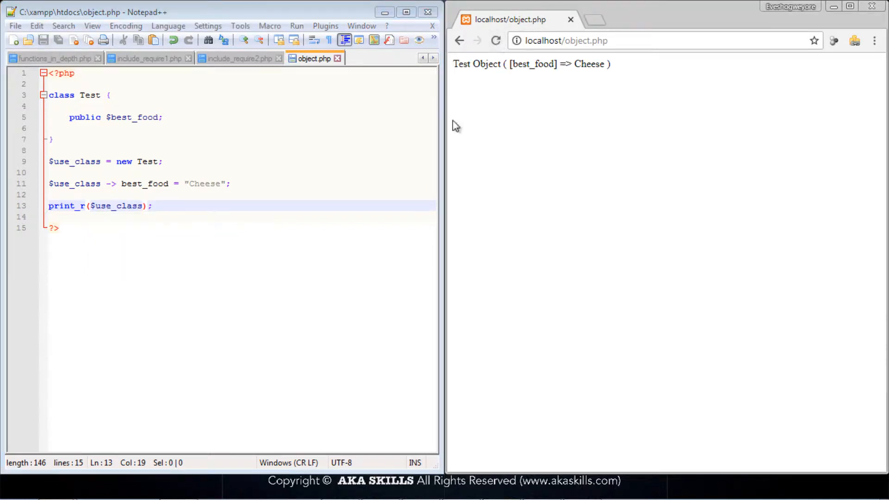
pyautogui.moveTo(535, 64)
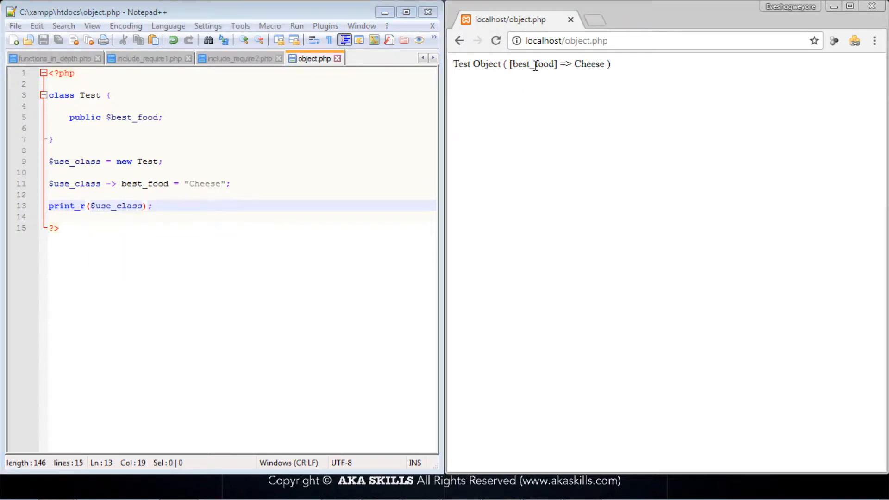
# Highlight best_food in Chrome's printed output and in the property declaration.
pyautogui.doubleClick(532, 64)
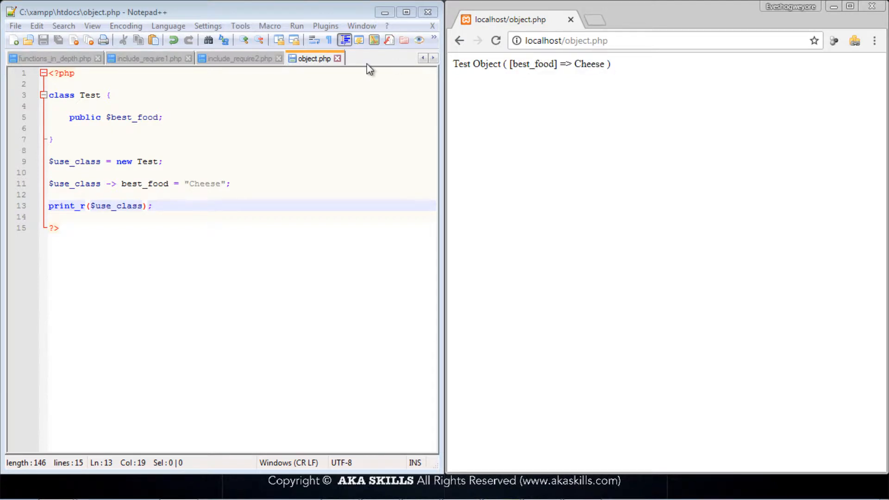
pyautogui.doubleClick(149, 117)
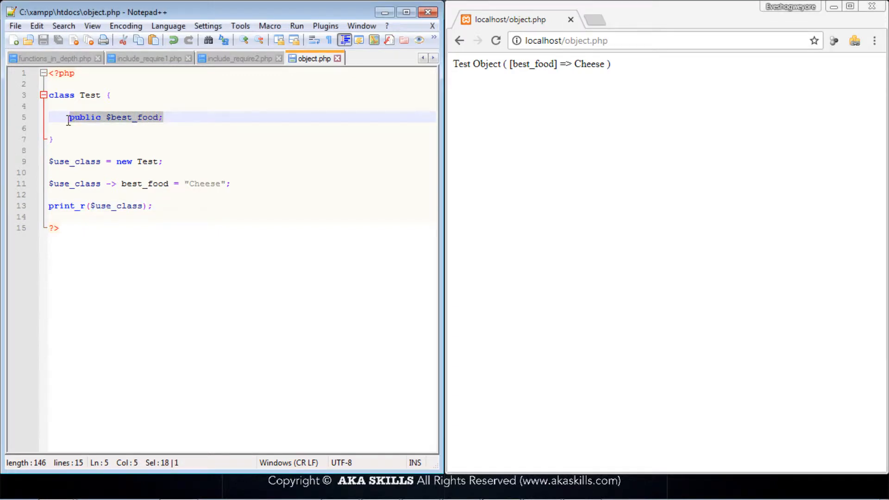
pyautogui.press('Delete')
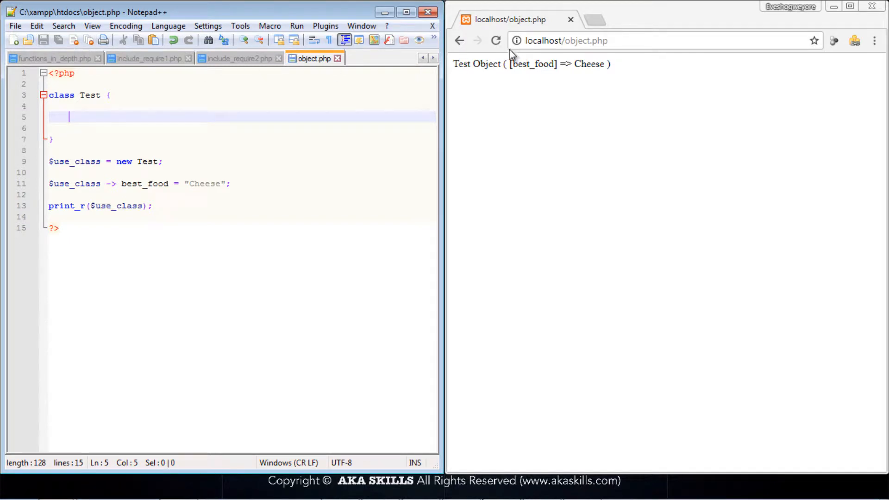
pyautogui.doubleClick(533, 64)
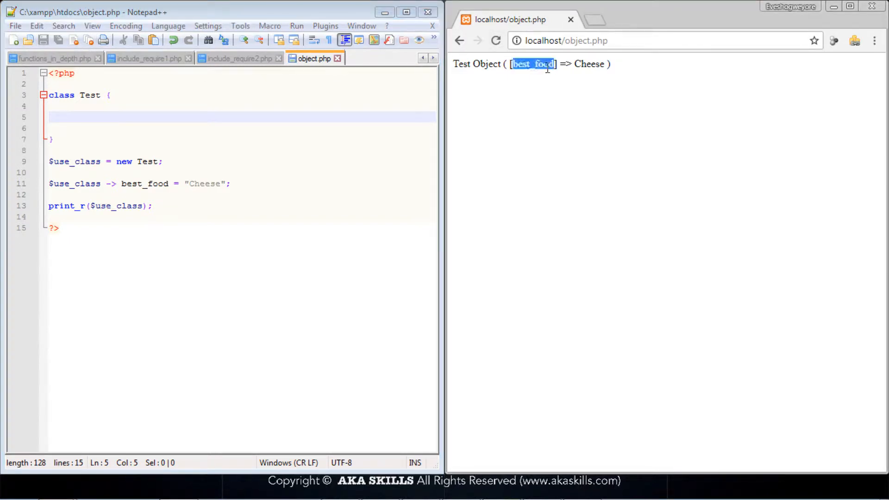
pyautogui.doubleClick(589, 63)
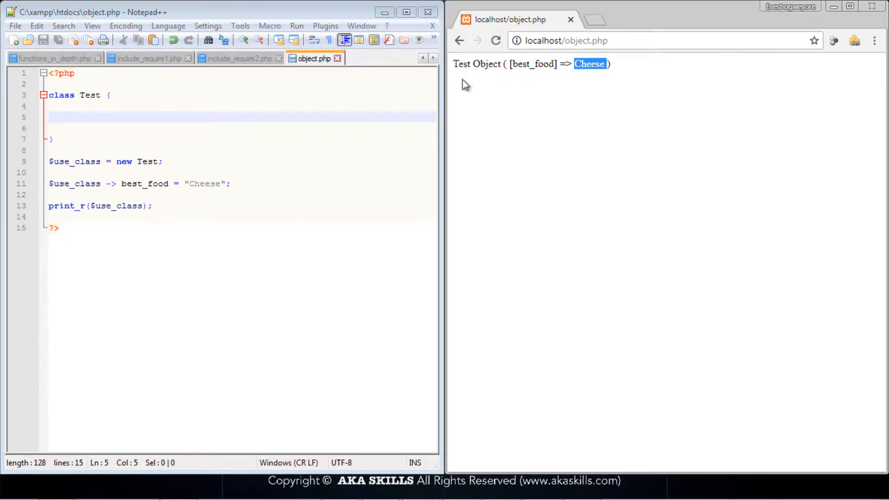
pyautogui.click(104, 116)
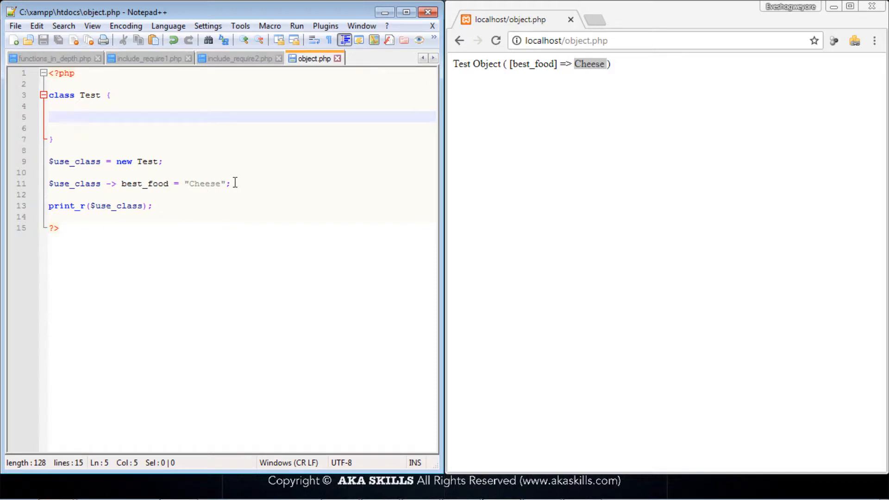
pyautogui.click(68, 117)
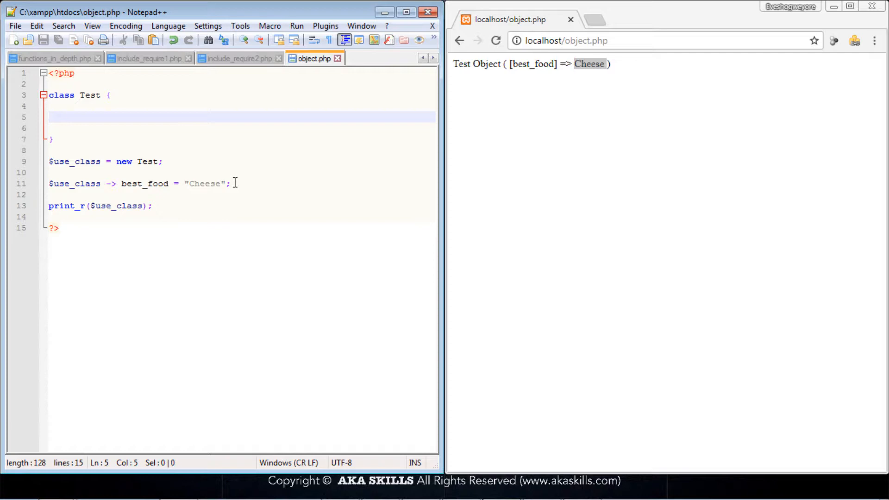
# Declare `public $best_food = "Beans";` inside the Test class.
pyautogui.write('public $best_food;')
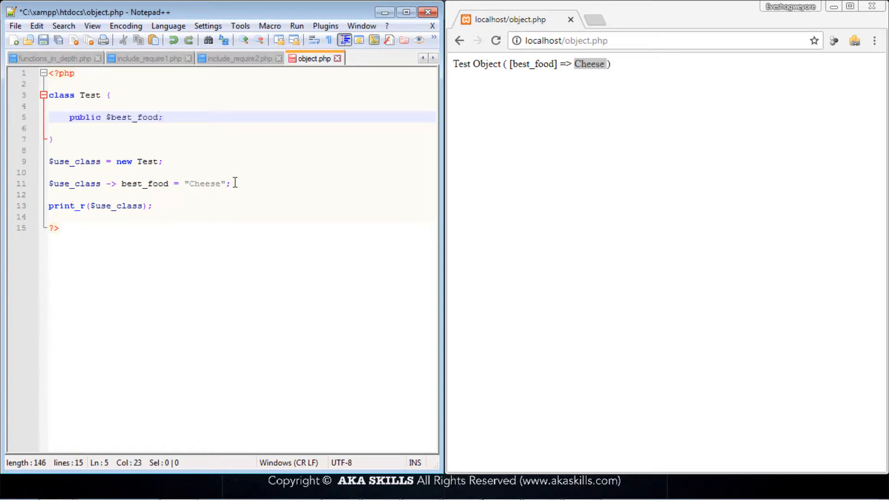
pyautogui.click(165, 117)
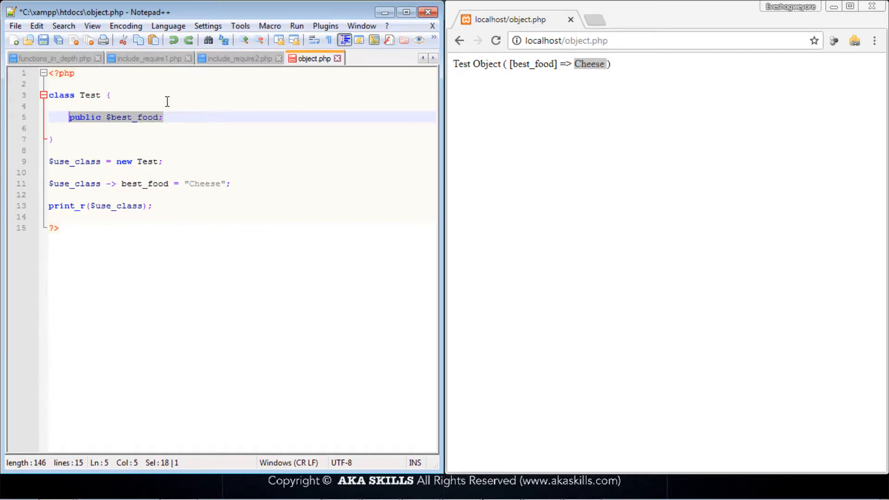
pyautogui.click(170, 117)
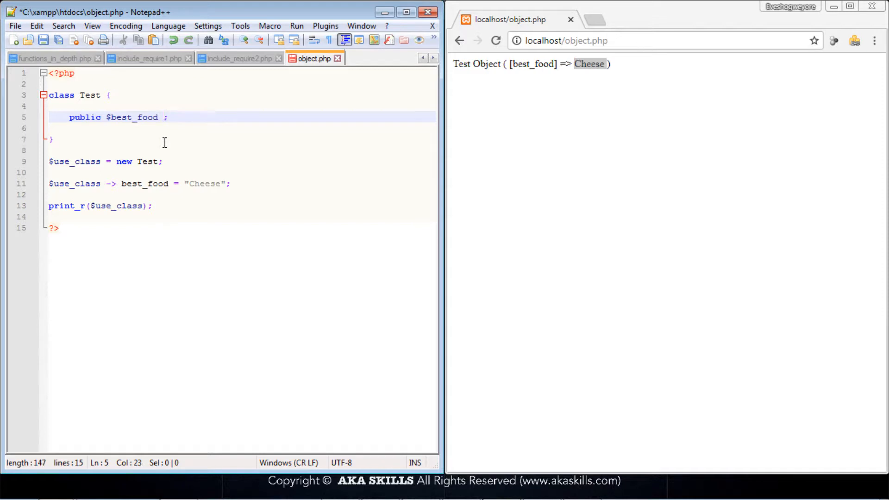
pyautogui.write('=')
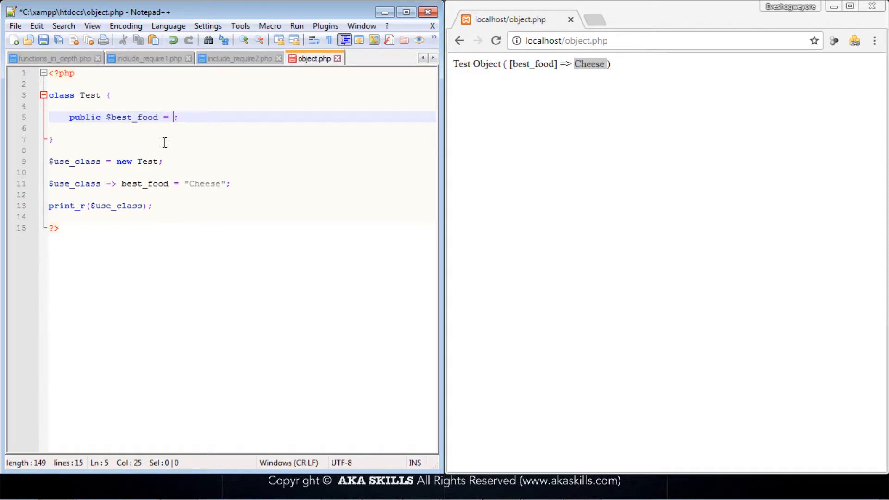
pyautogui.write('""')
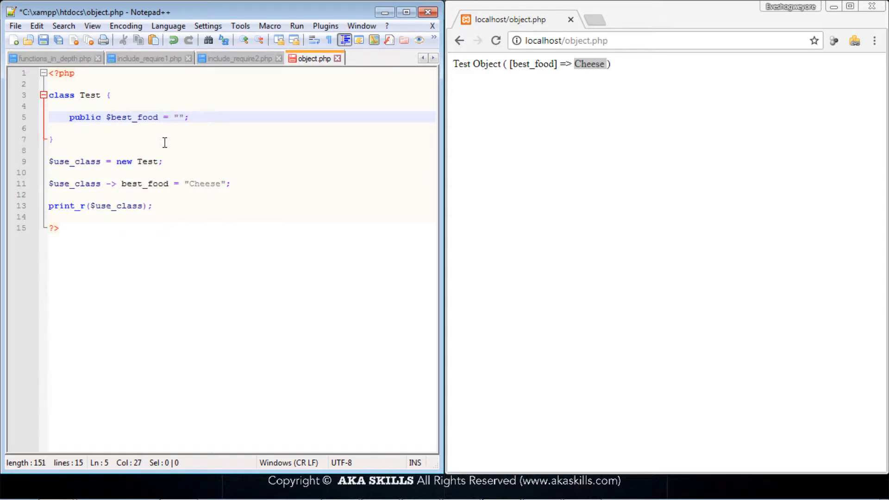
pyautogui.write('Bea')
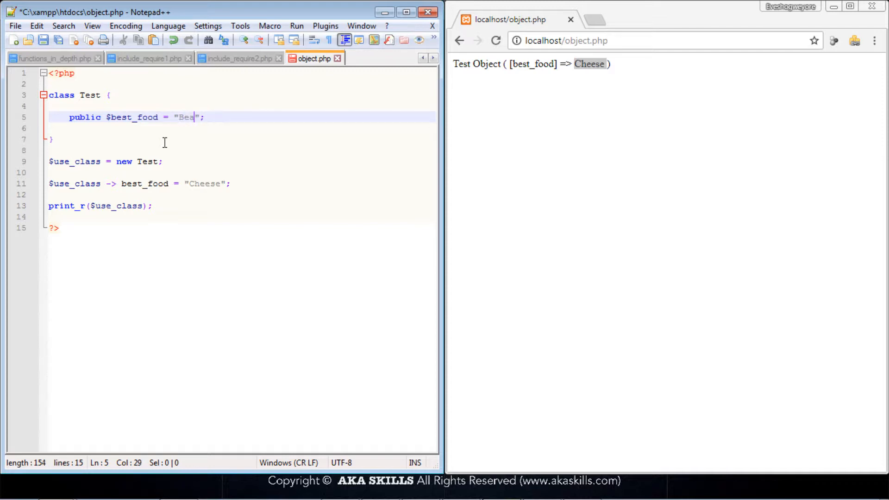
pyautogui.write('ns')
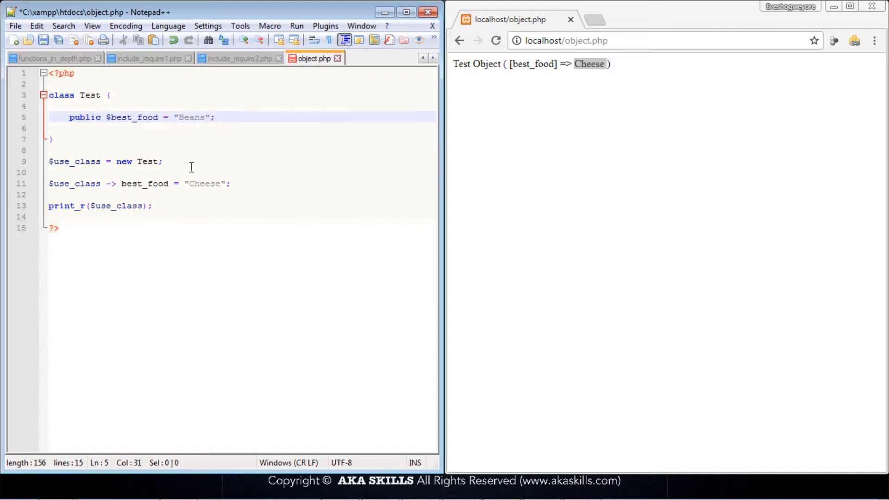
# Comment out the Cheese assignment with //, save object.php, and reload Chrome.
pyautogui.click(50, 183)
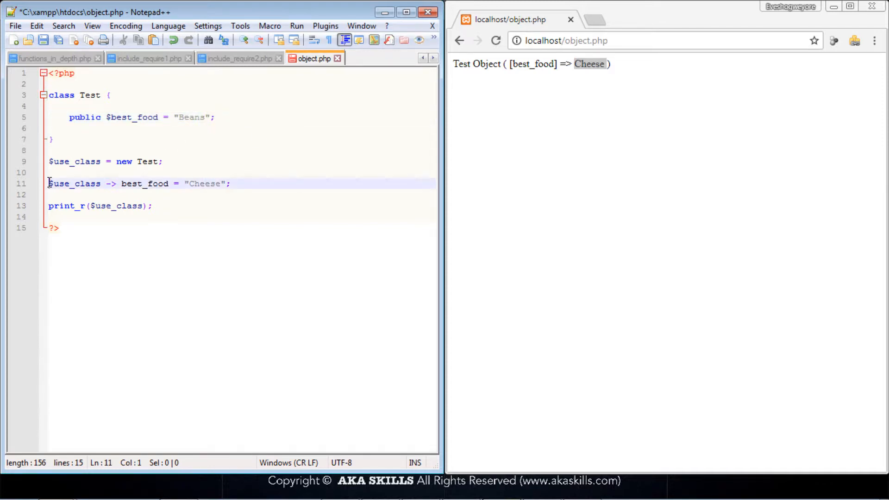
pyautogui.write('//')
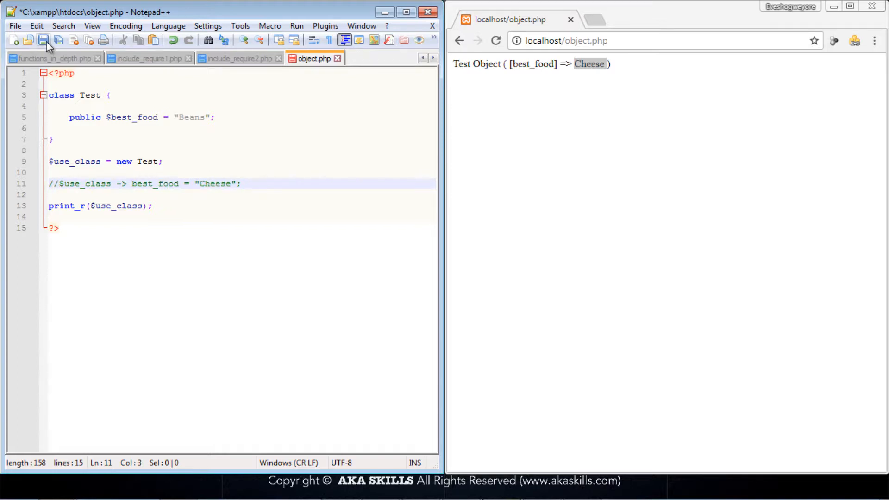
pyautogui.click(496, 40)
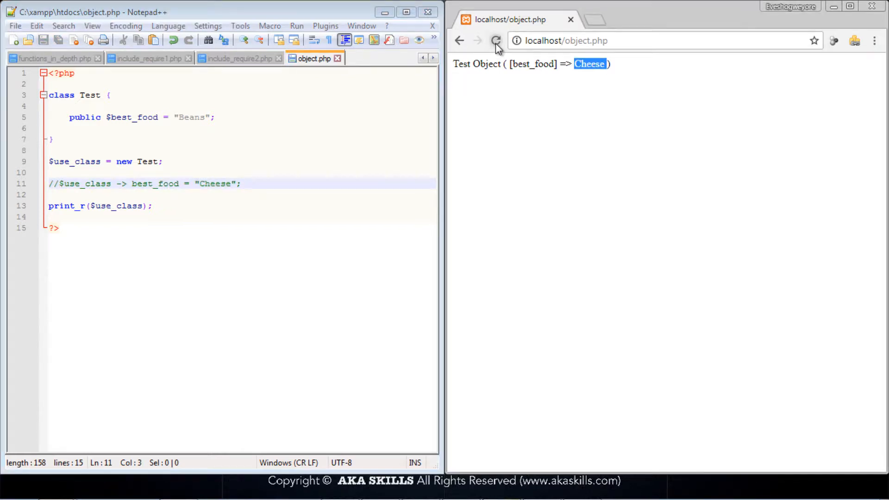
pyautogui.click(495, 41)
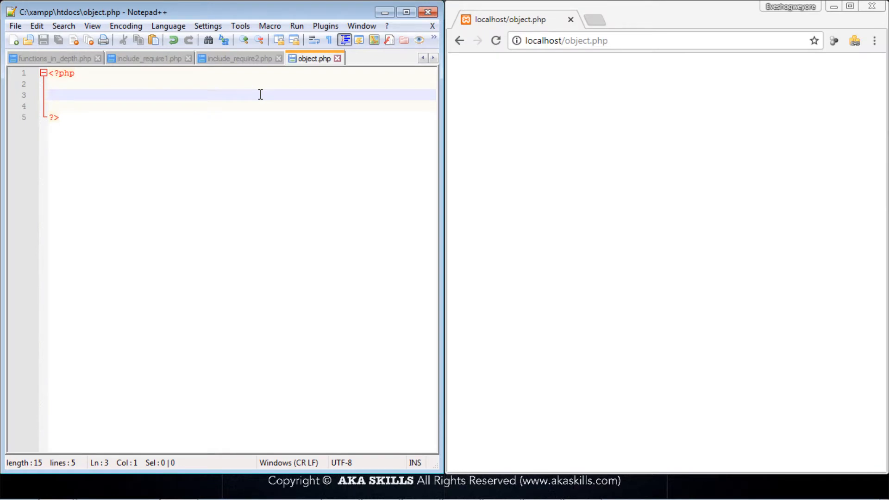
# Create an empty `class Arithmetic { }` with blank lines inside its body.
pyautogui.click(51, 95)
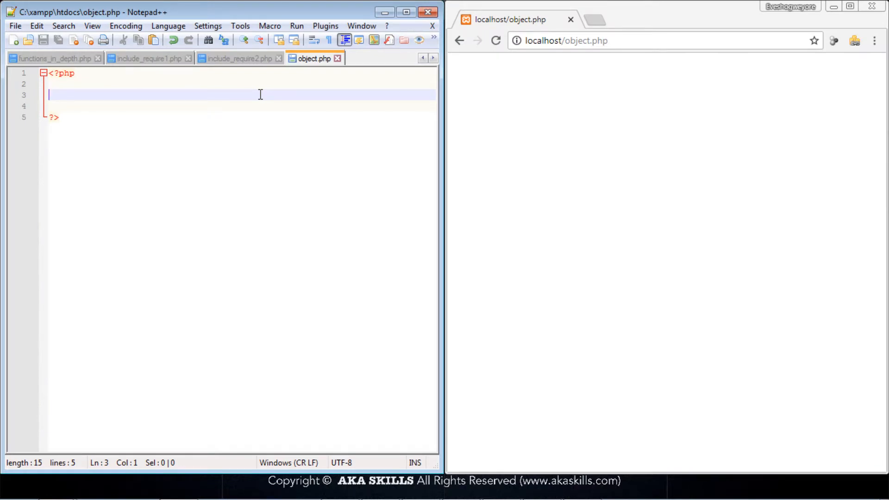
pyautogui.write('c')
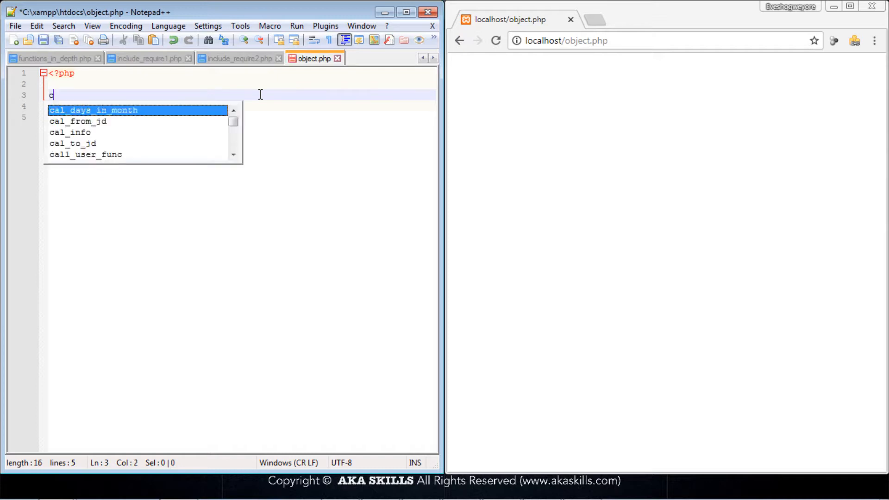
pyautogui.write('lass')
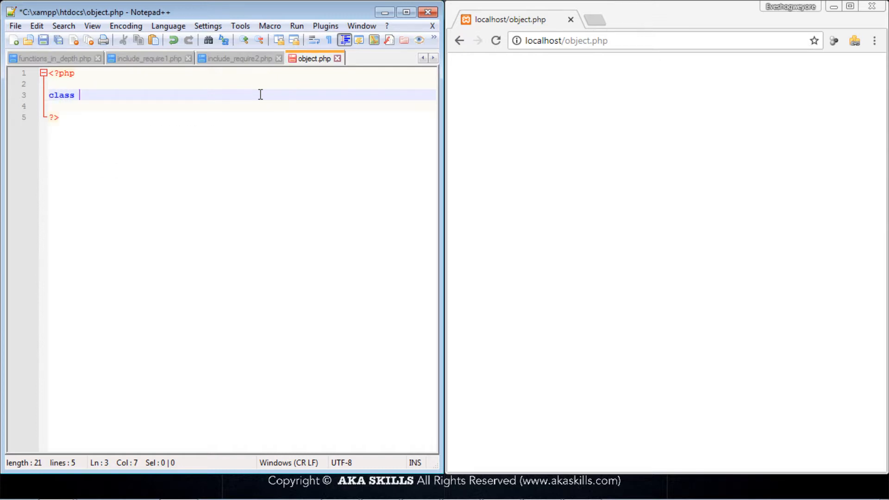
pyautogui.write('Ari')
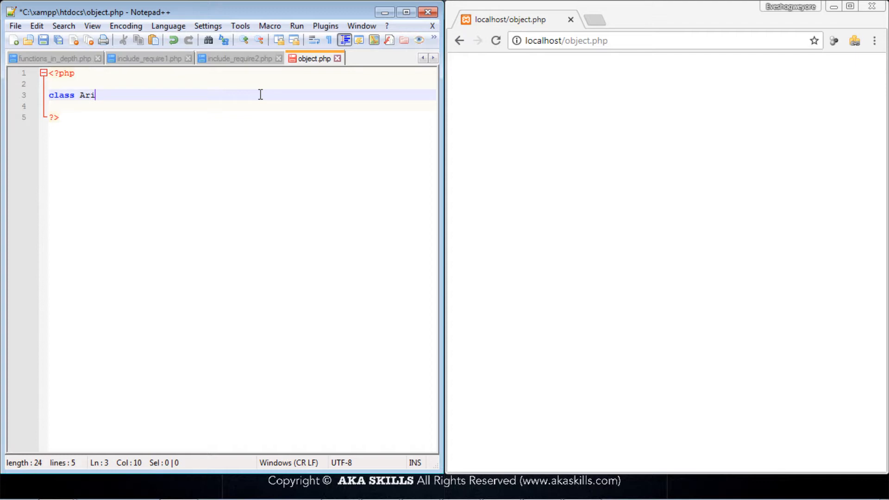
pyautogui.write('thmetic')
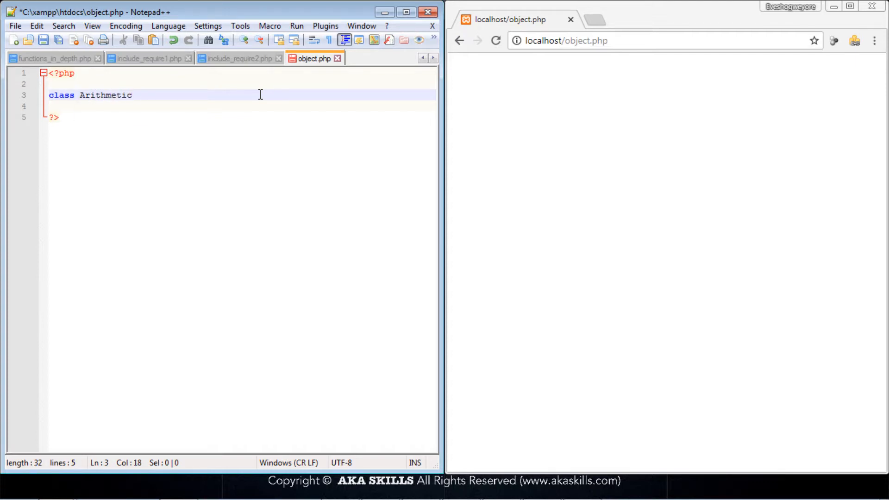
pyautogui.write('{}')
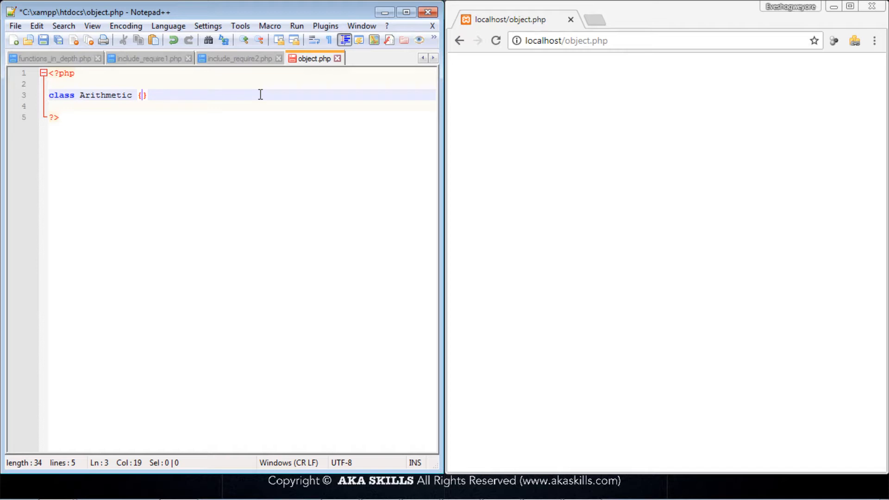
pyautogui.press('Enter')
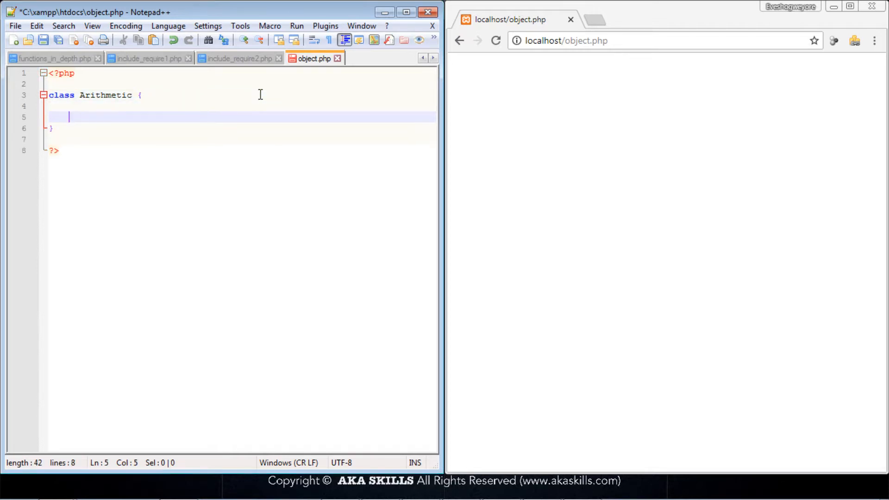
pyautogui.press('Return')
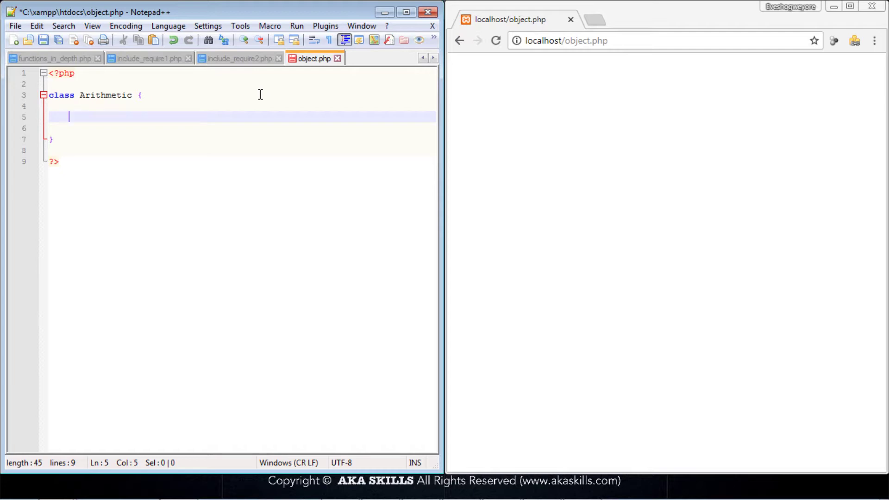
# Add `const PIE = 3.142;` inside the class and begin a static member.
pyautogui.write('const')
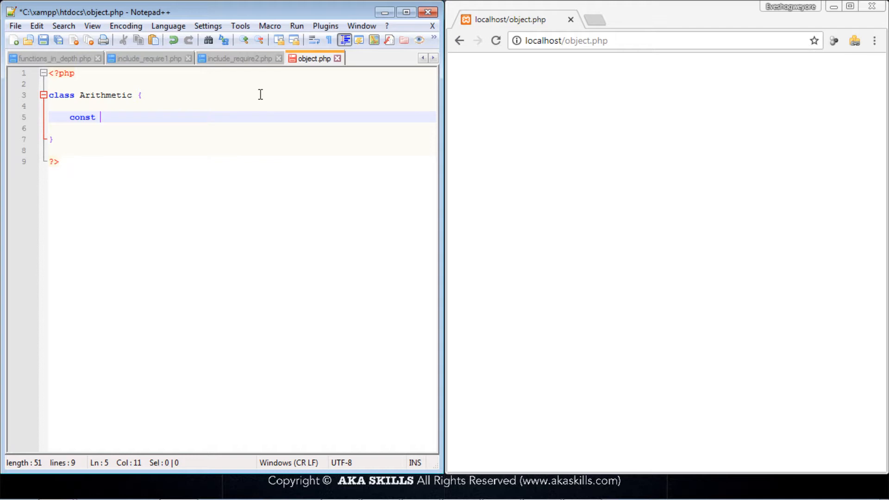
pyautogui.write('PIE =')
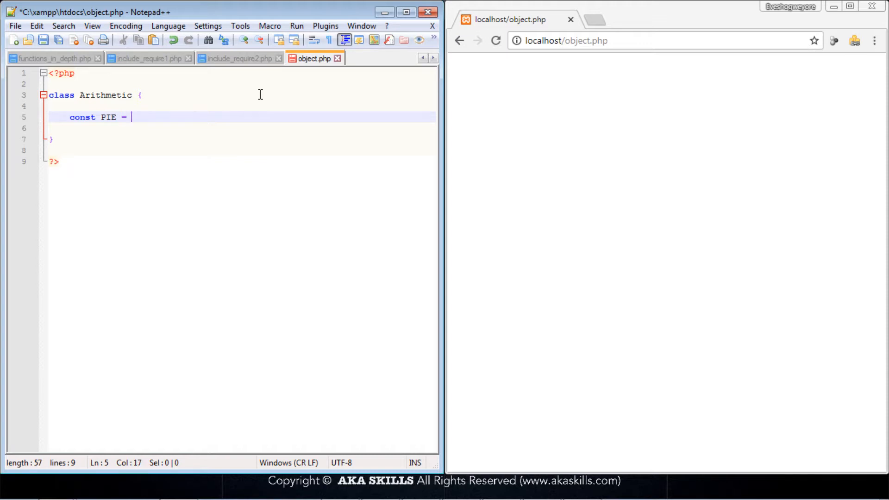
pyautogui.write('3.142')
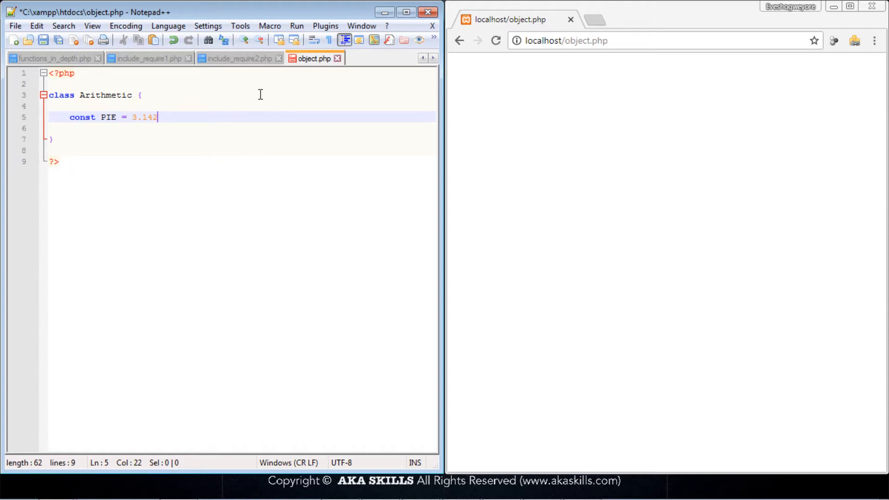
pyautogui.write(';')
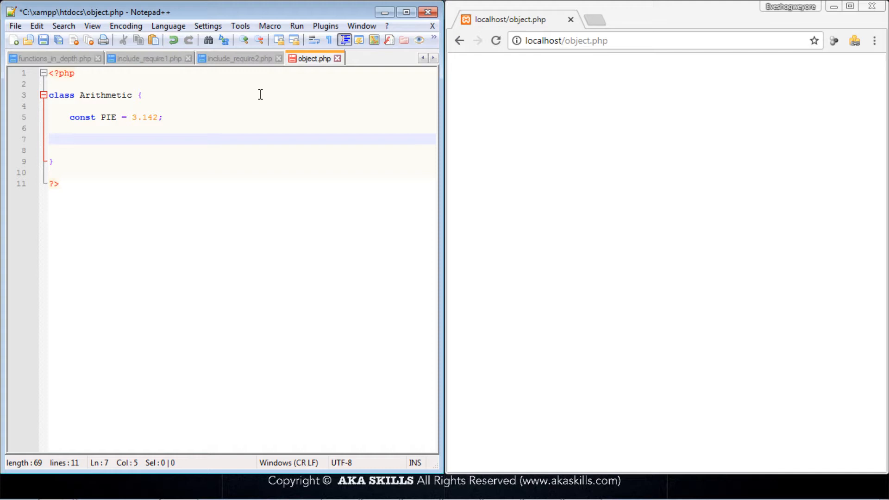
pyautogui.write('stat')
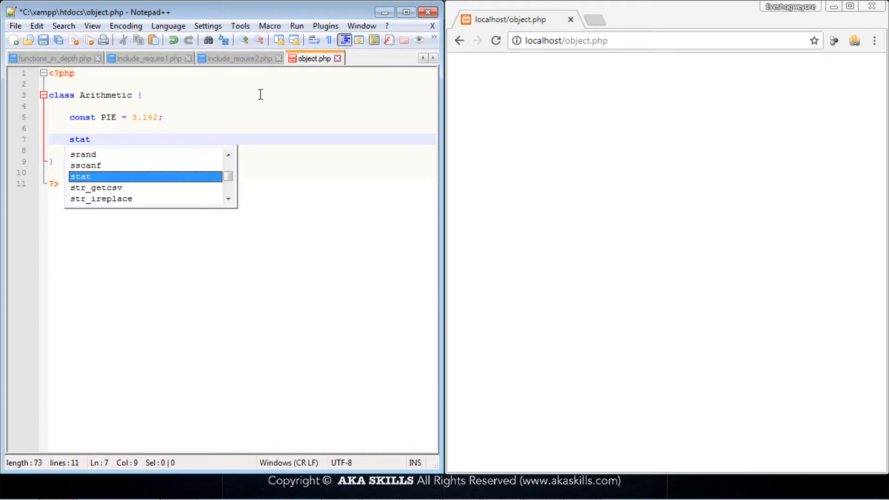
# Declare `static function circle_area($r)` with an empty body.
pyautogui.write('ic')
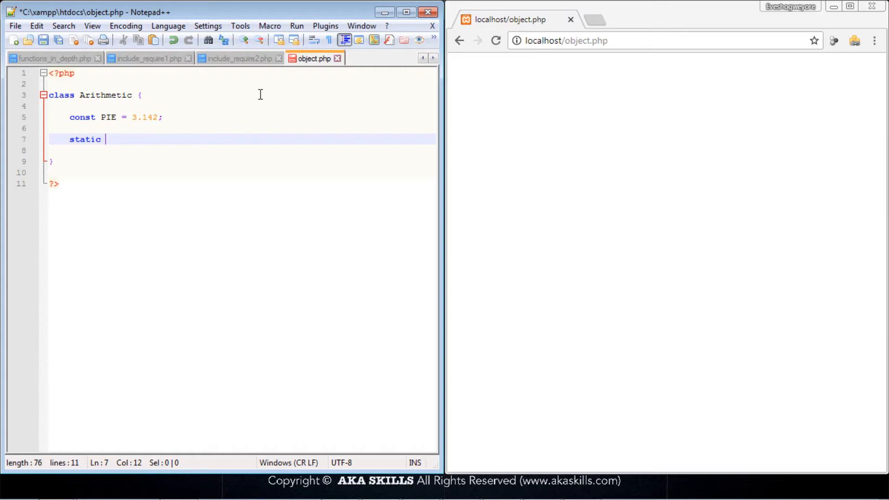
pyautogui.write('funct')
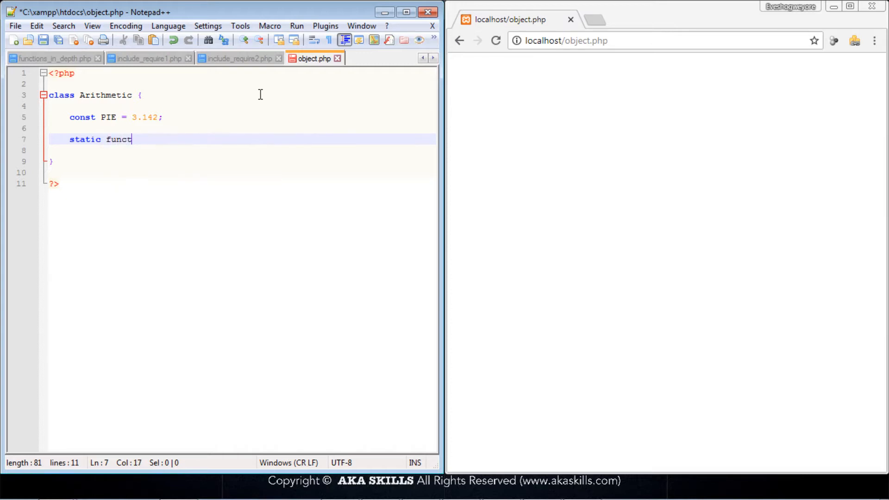
pyautogui.write('ion')
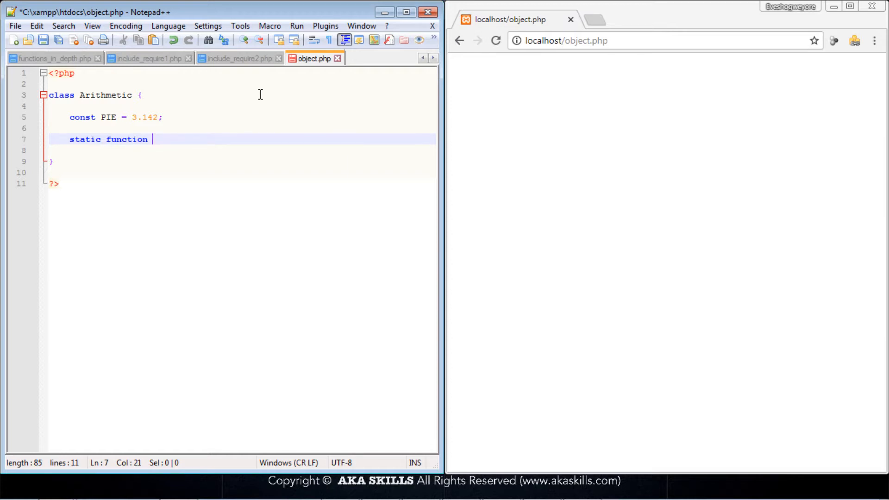
pyautogui.write('circle')
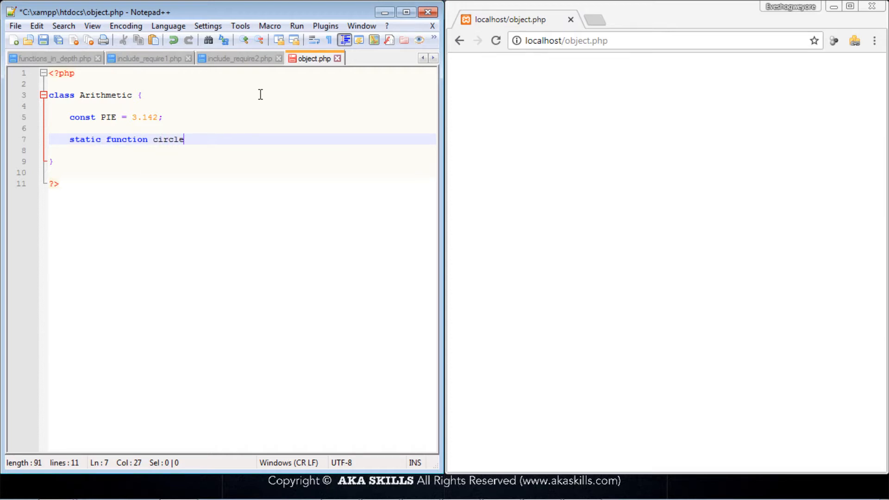
pyautogui.write('_area')
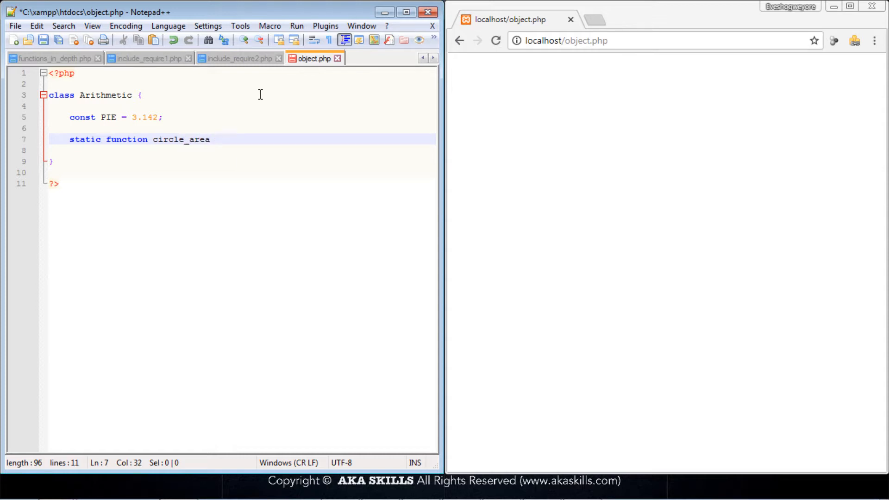
pyautogui.write('()')
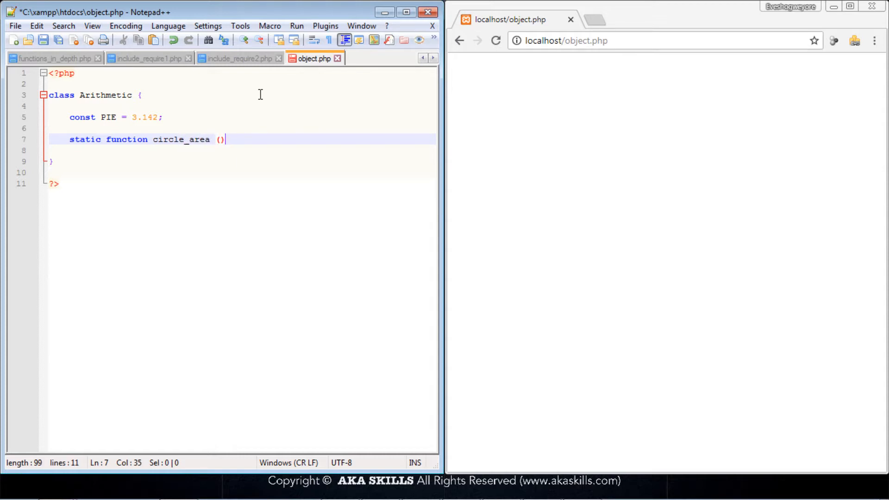
pyautogui.press('Left')
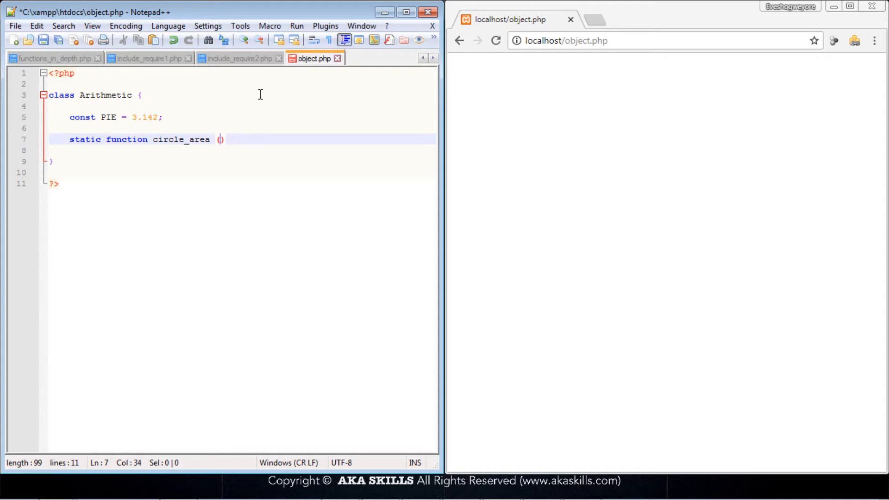
pyautogui.write('$r')
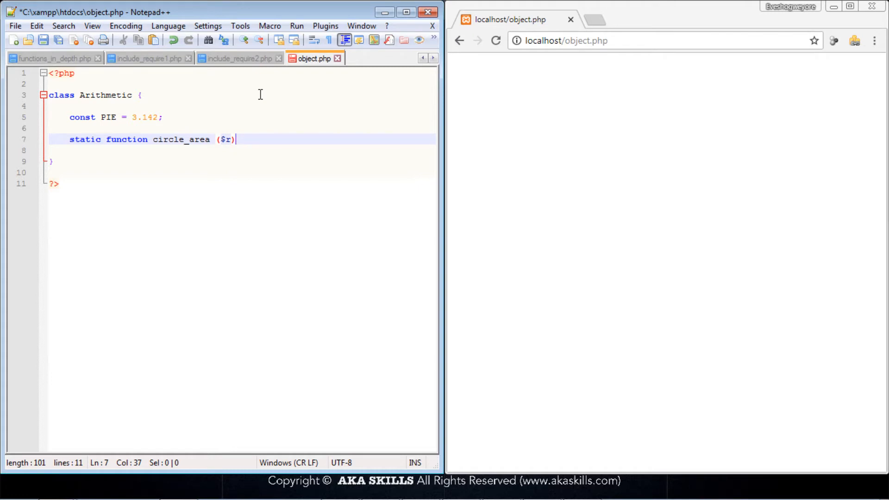
pyautogui.write(')')
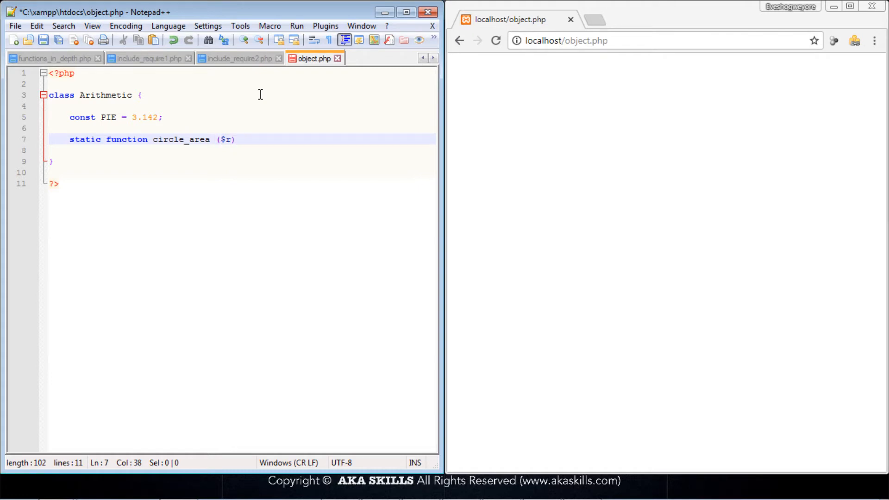
pyautogui.write('{}')
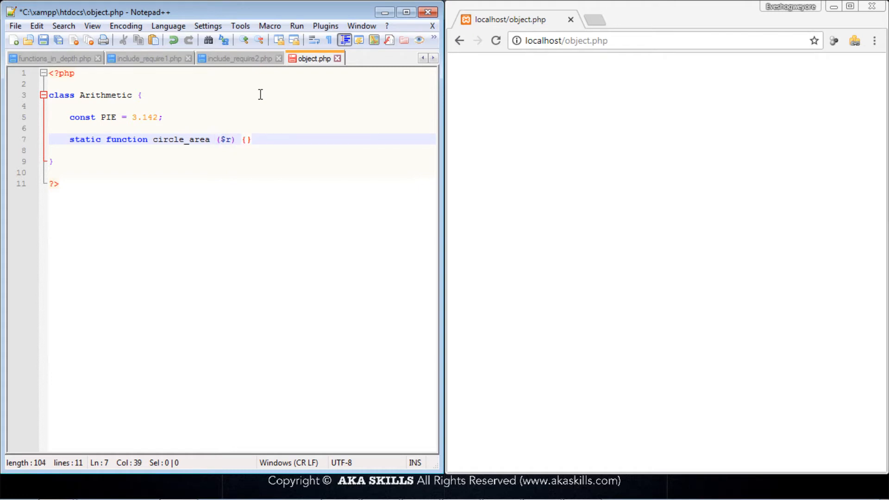
pyautogui.press('Enter')
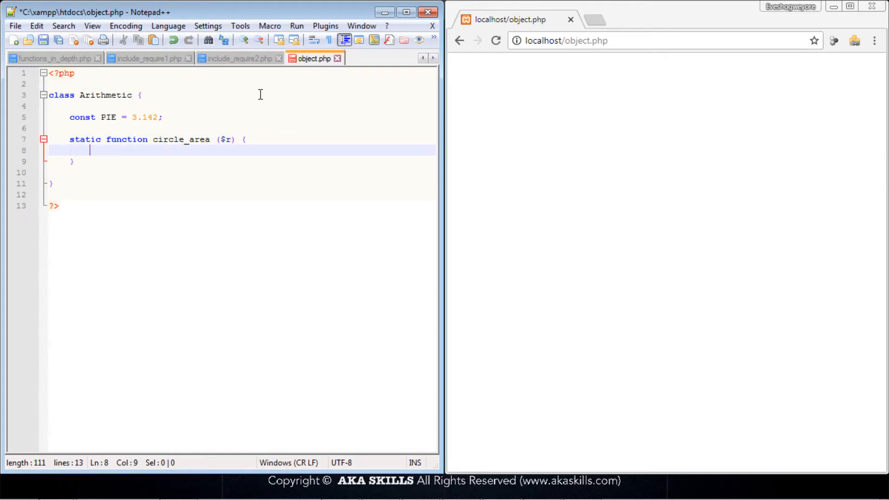
pyautogui.moveTo(104, 120)
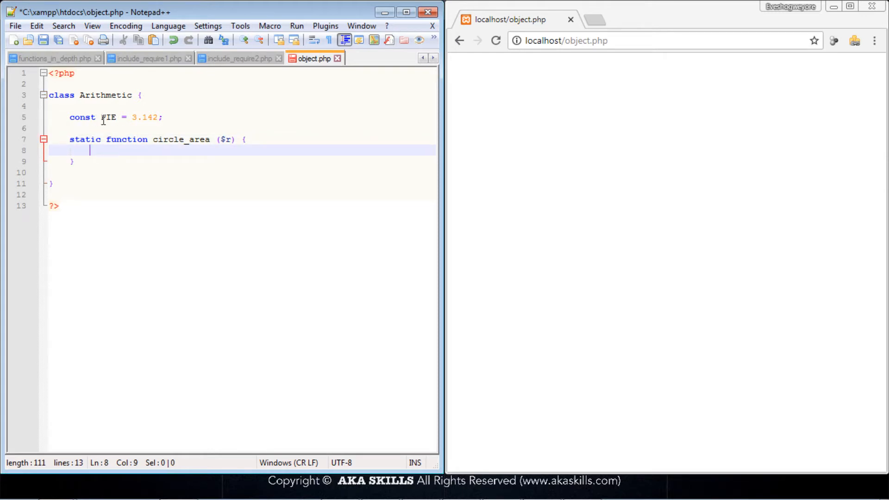
# Start the body with `return self::PIE`, pointing out the $r parameter and PIE constant.
pyautogui.doubleClick(108, 117)
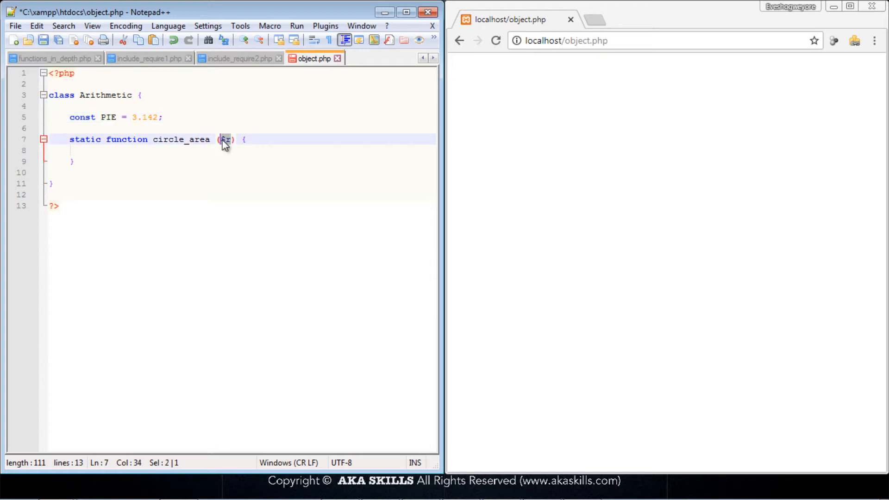
pyautogui.click(176, 150)
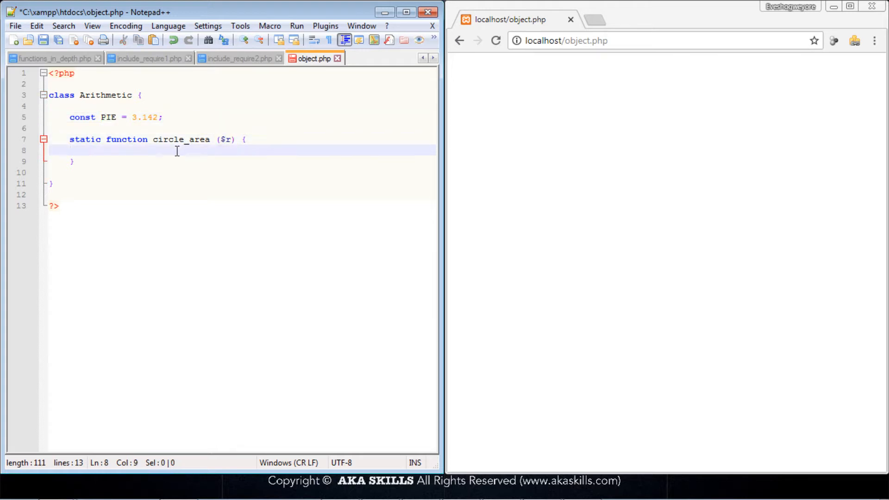
pyautogui.click(101, 117)
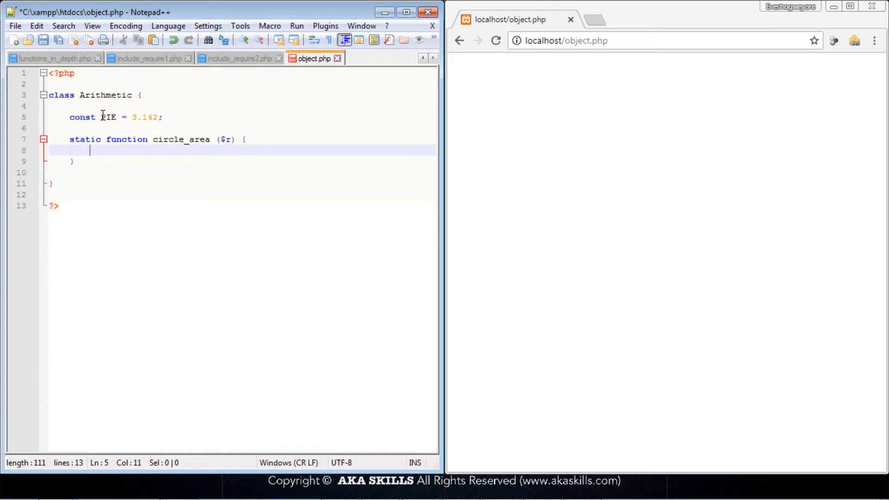
pyautogui.click(113, 150)
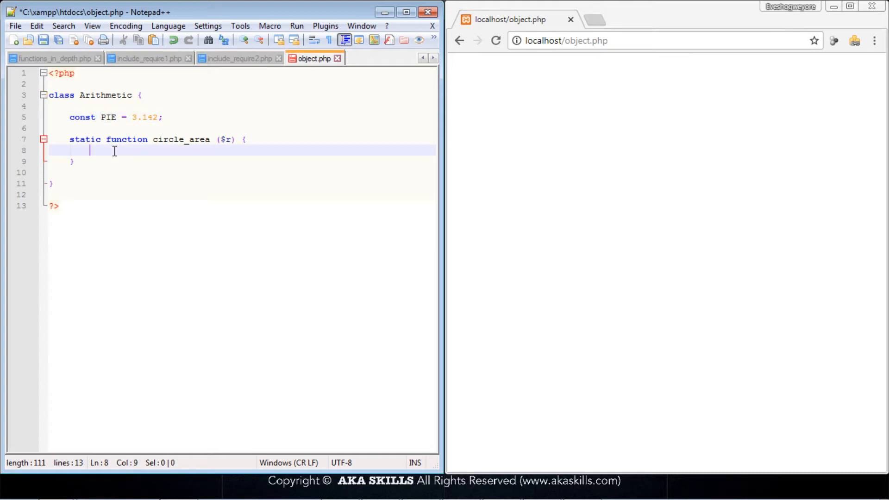
pyautogui.write('retur')
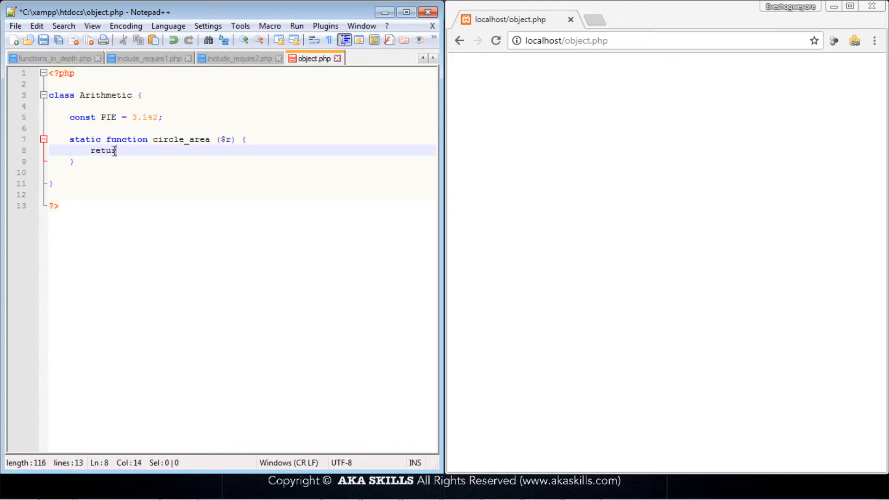
pyautogui.write('rn')
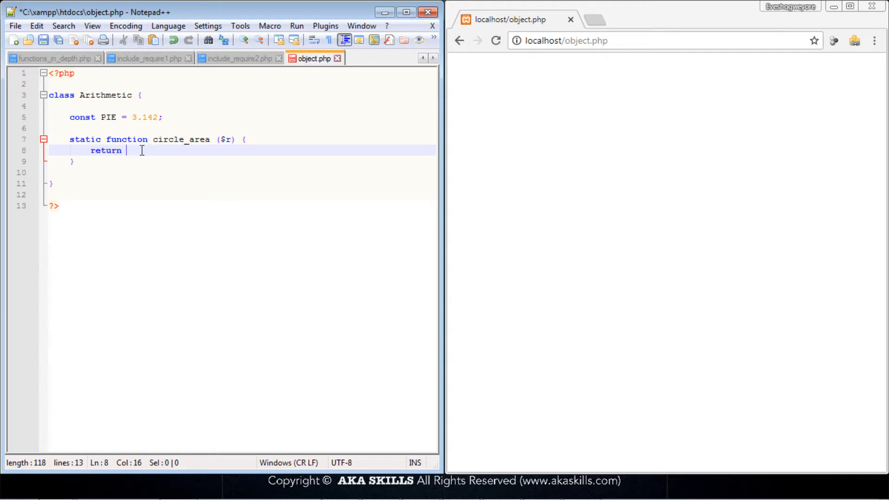
pyautogui.moveTo(142, 195)
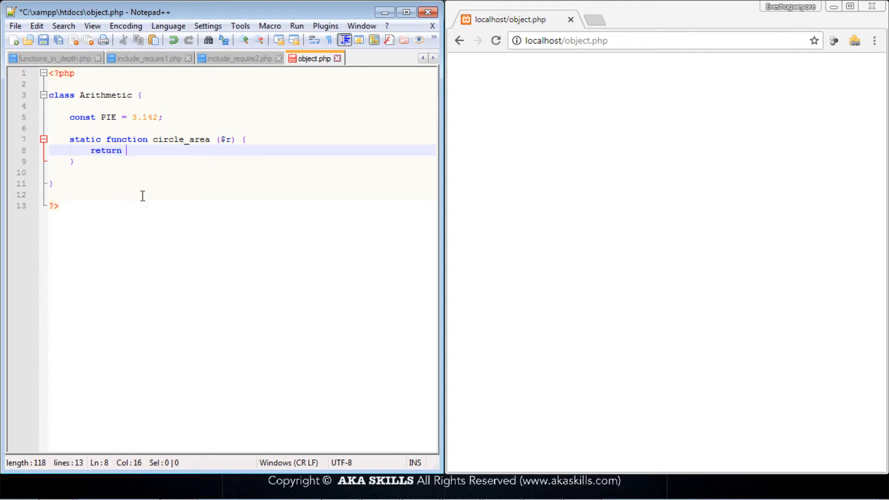
pyautogui.write('self')
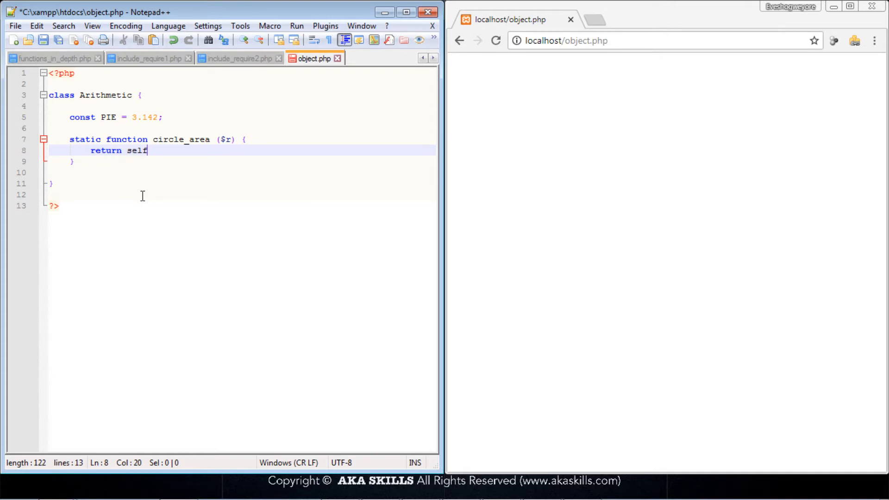
pyautogui.write('::')
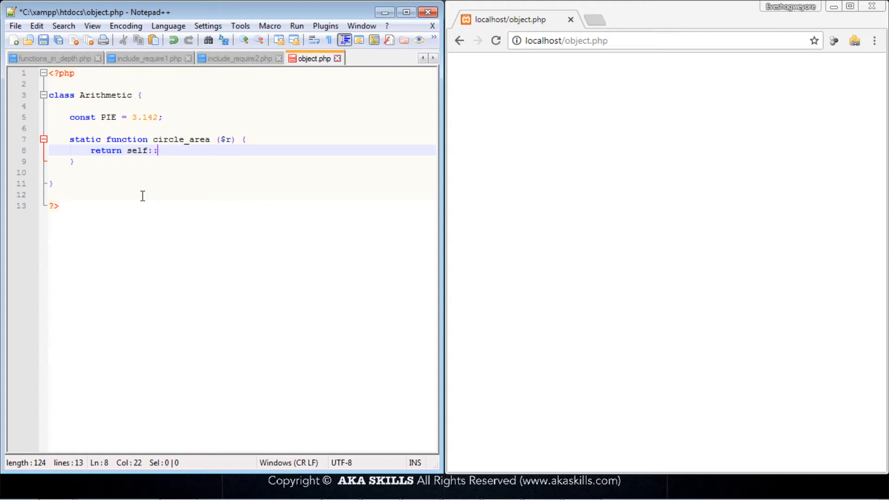
pyautogui.write('PI')
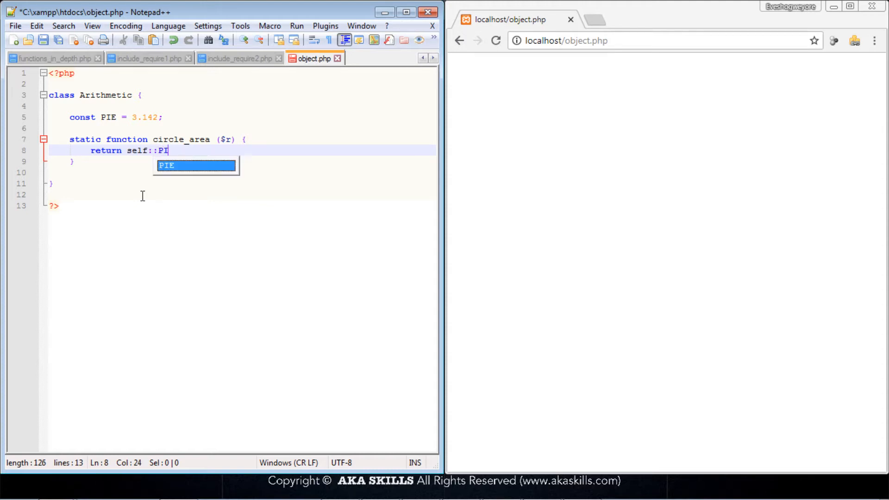
pyautogui.write('E')
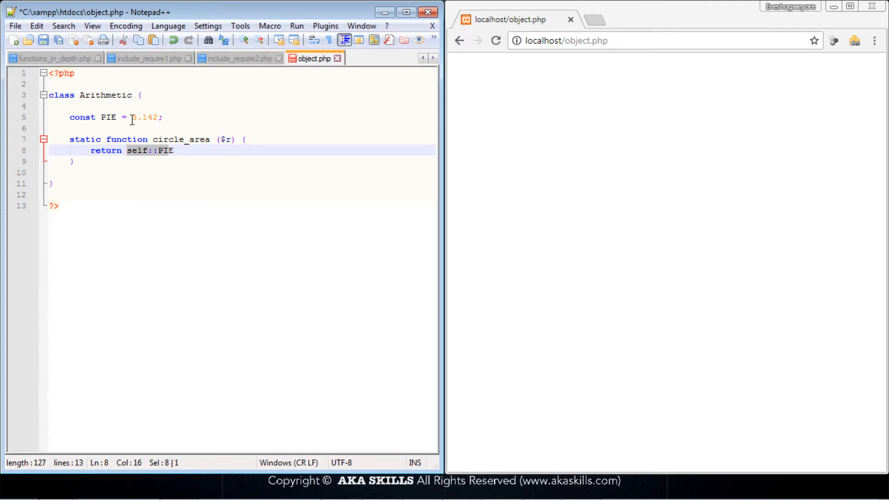
# Point out the 3.142 value, then extend the return with `* $r *`.
pyautogui.doubleClick(143, 117)
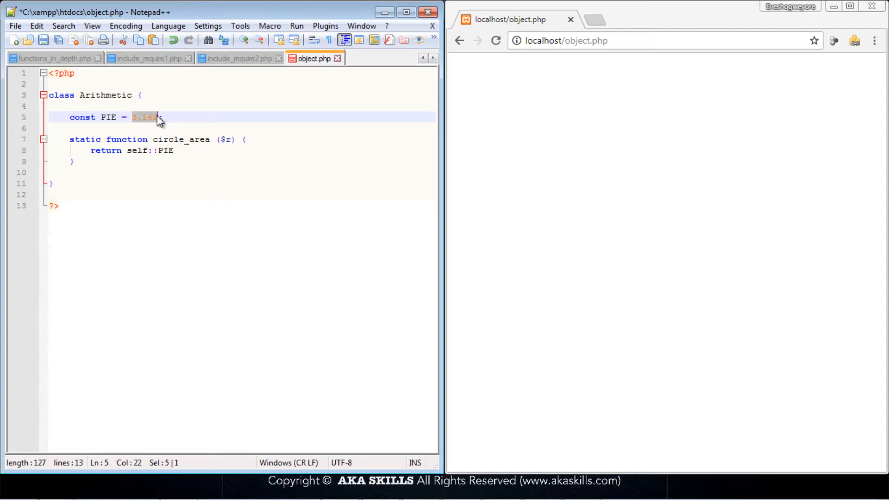
pyautogui.moveTo(186, 155)
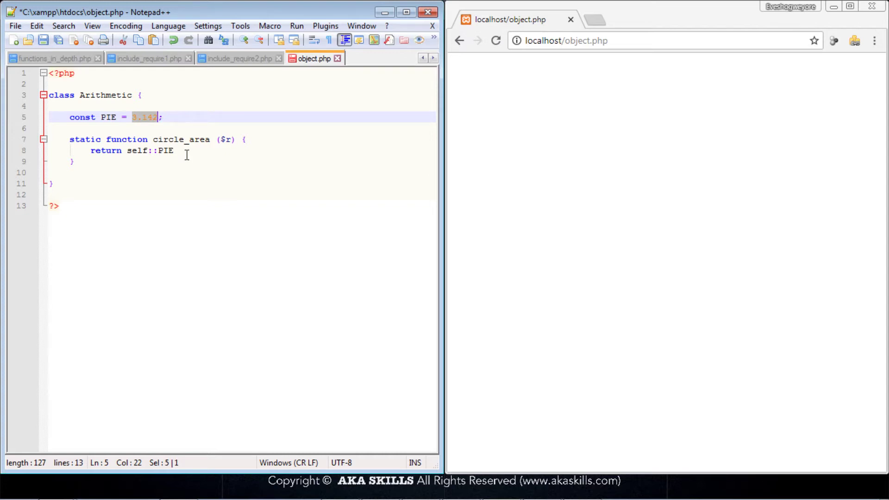
pyautogui.click(175, 151)
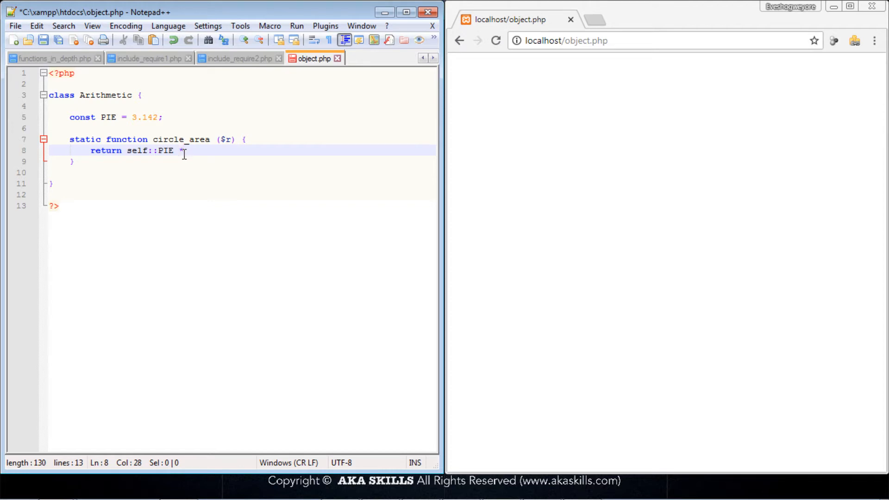
pyautogui.write('$')
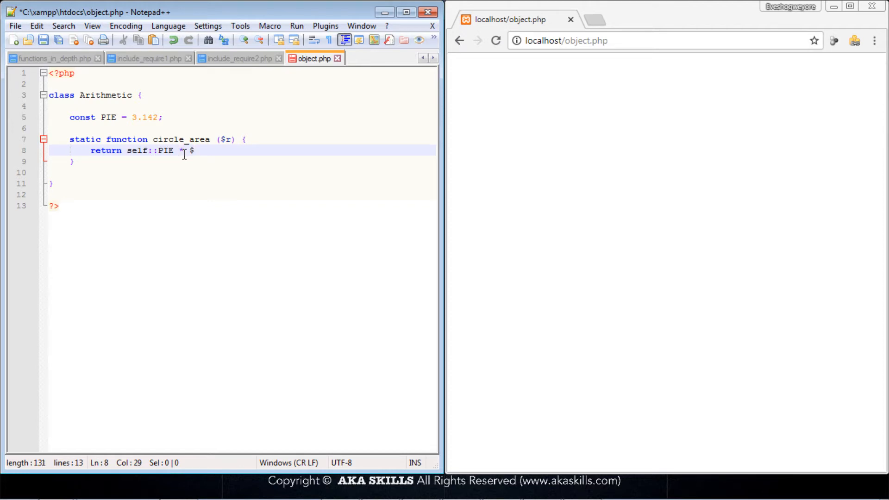
pyautogui.write('r * $r;')
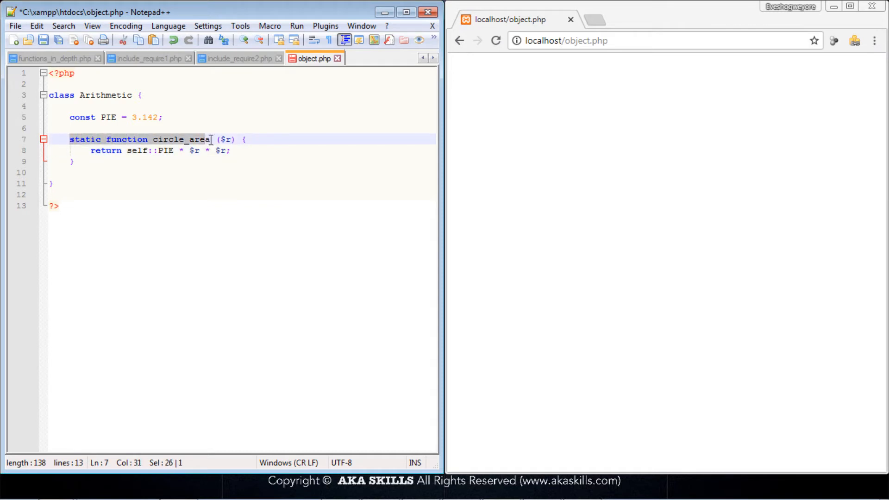
# Insert blank lines above class Arithmetic and highlight the class name.
pyautogui.click(83, 170)
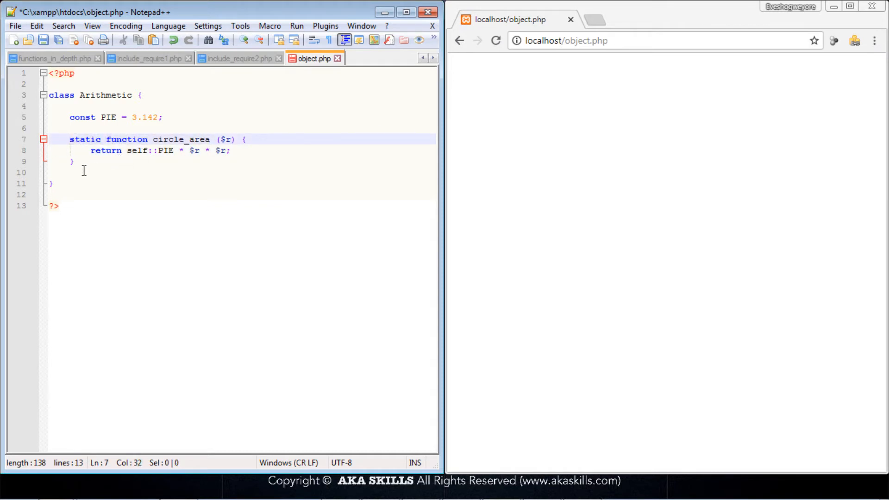
pyautogui.press('Enter')
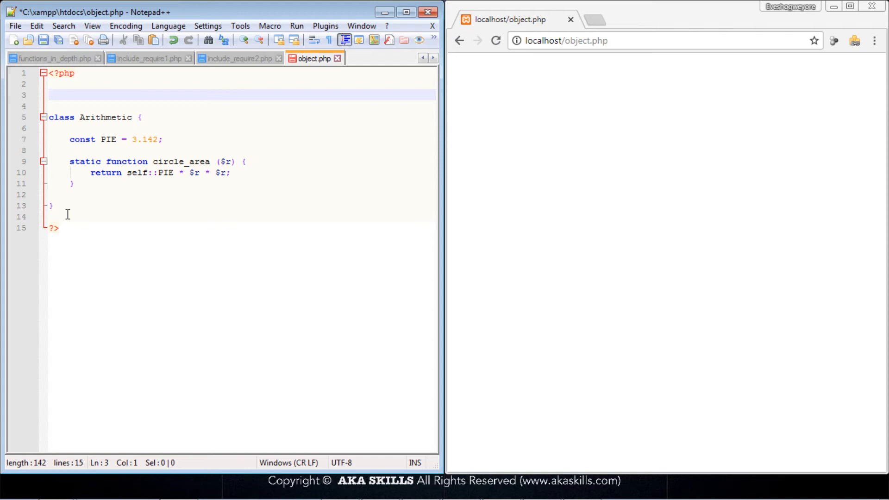
pyautogui.moveTo(116, 109)
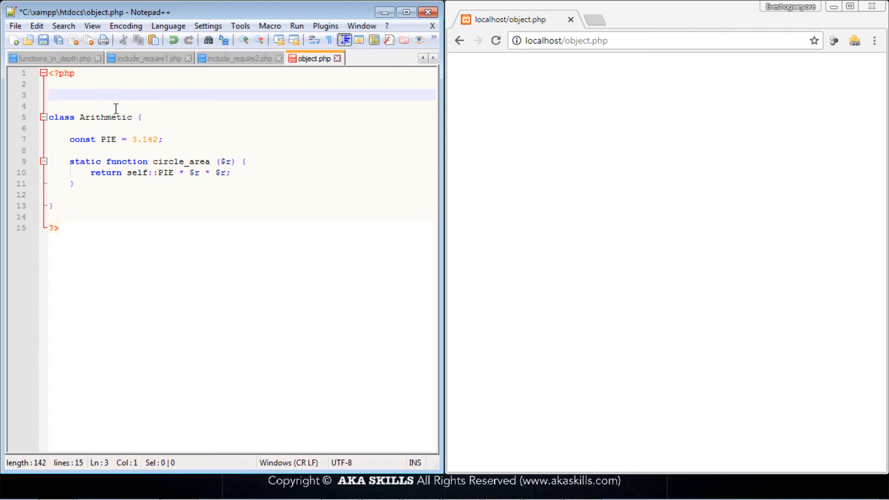
pyautogui.doubleClick(105, 117)
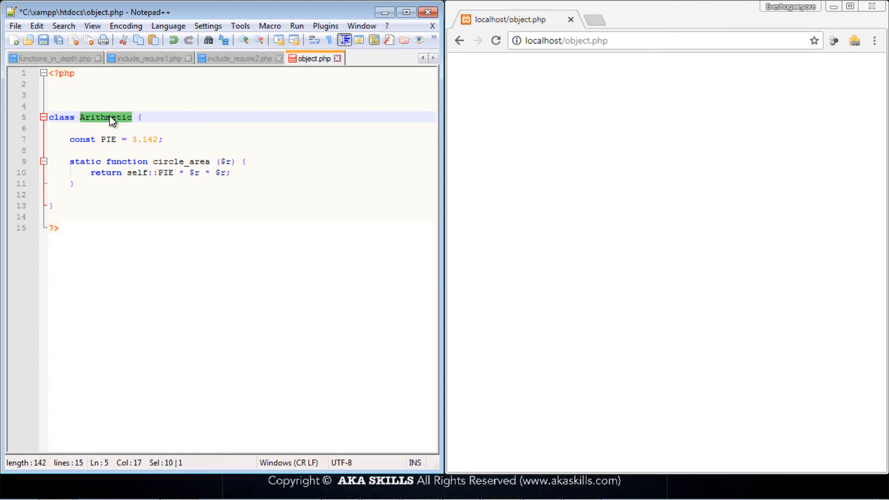
pyautogui.moveTo(68, 165)
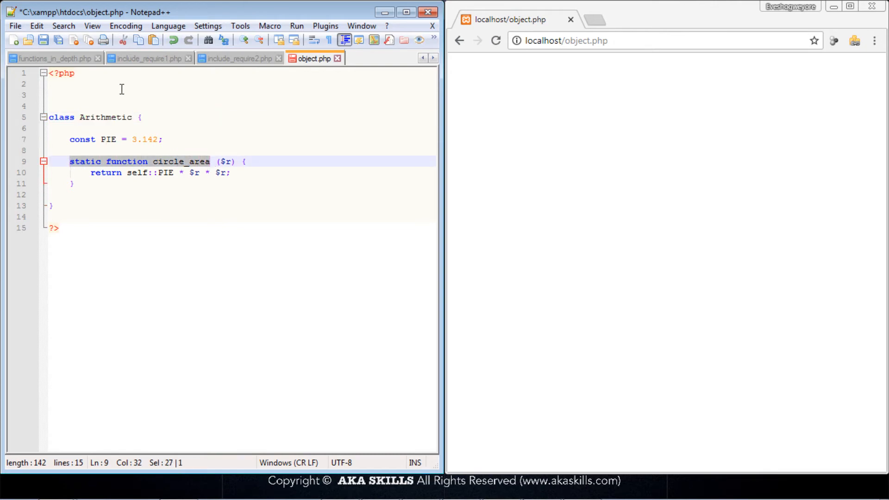
# Write the call `Arithmetic::circle_area(5);` on line 3, above the class.
pyautogui.click(88, 95)
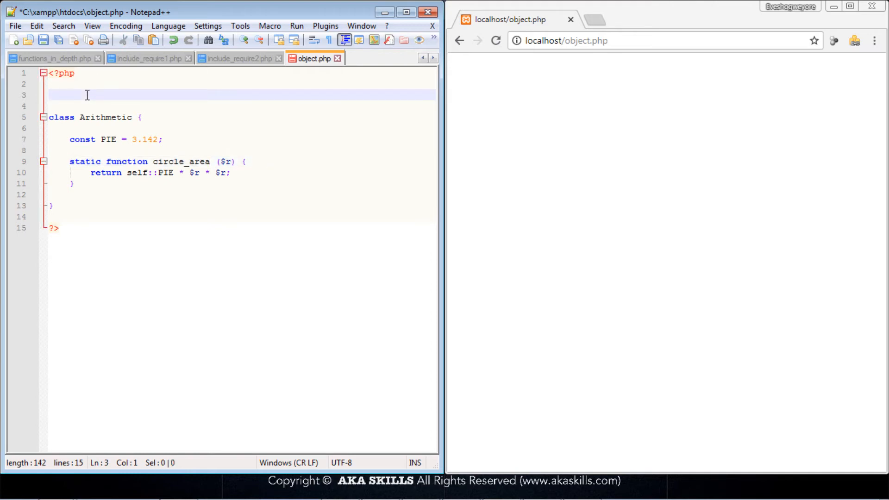
pyautogui.write('Arithmetic')
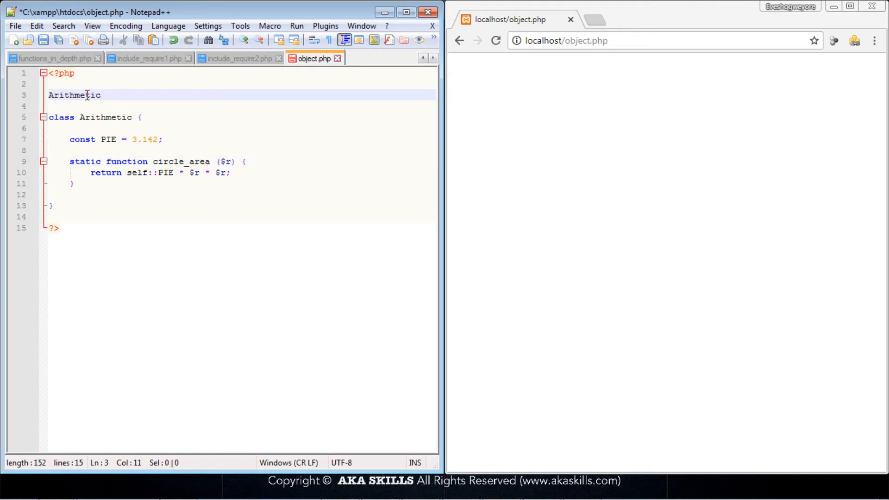
pyautogui.write('::')
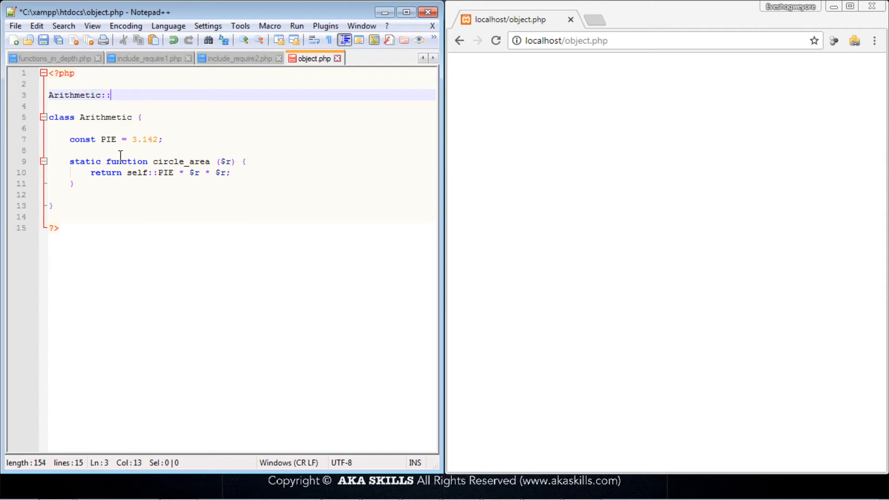
pyautogui.doubleClick(180, 161)
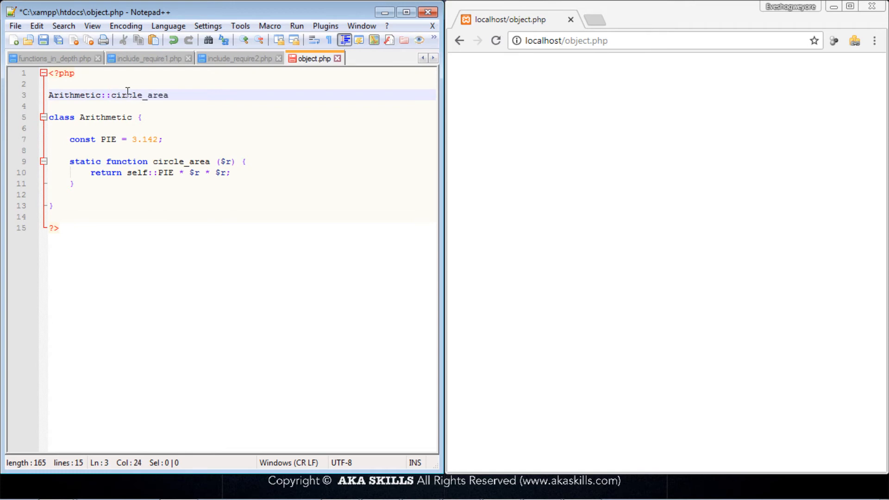
pyautogui.write('()')
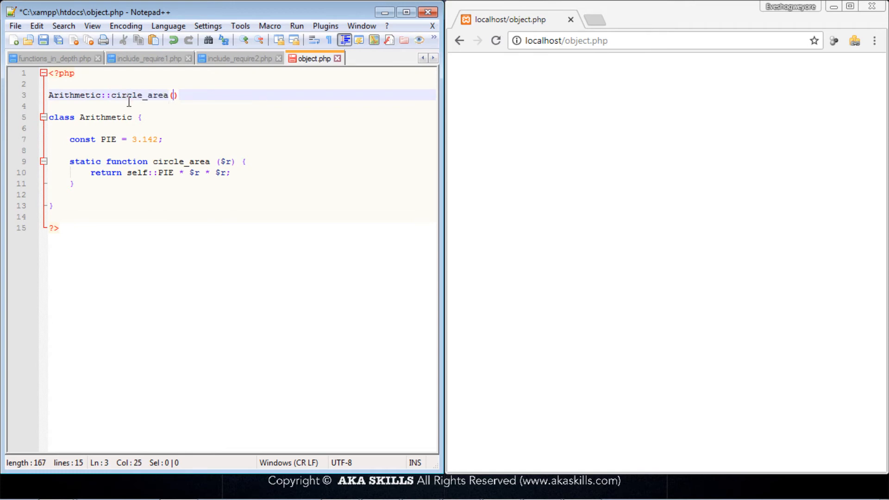
pyautogui.write('5')
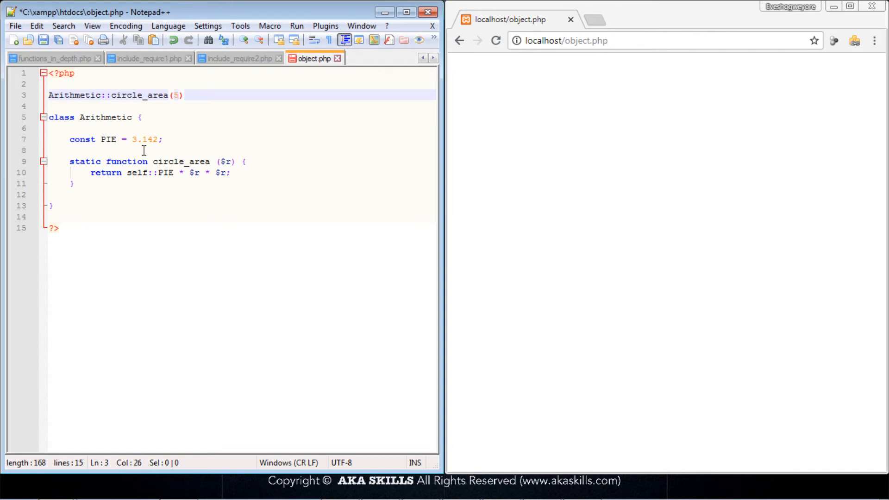
pyautogui.click(184, 94)
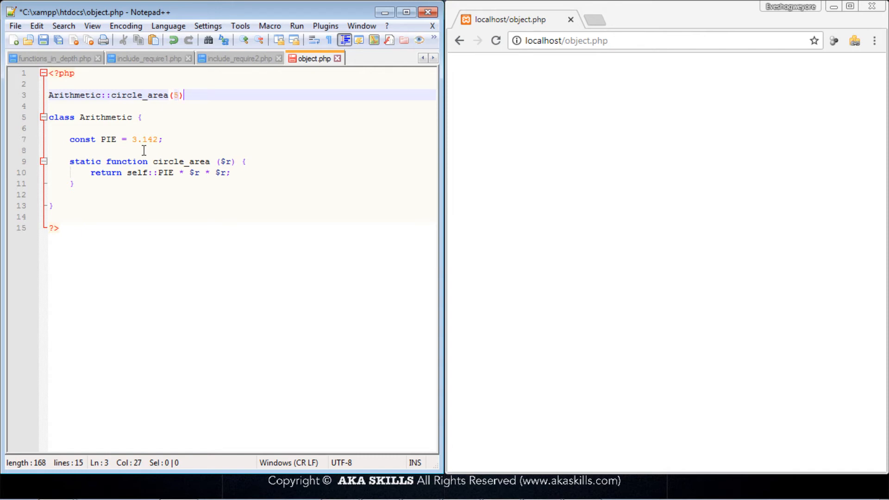
pyautogui.write(';')
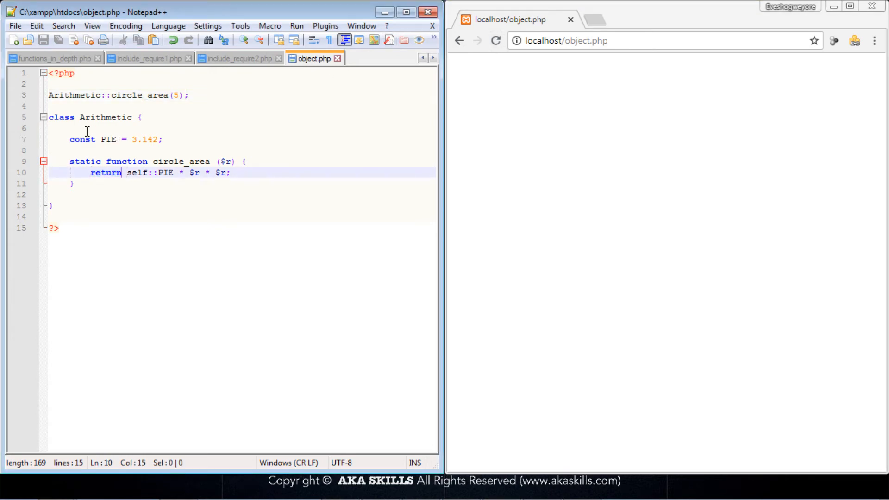
# Add echo before Arithmetic::circle_area(5), reload Chrome to see 78.55, and highlight PIE.
pyautogui.click(51, 94)
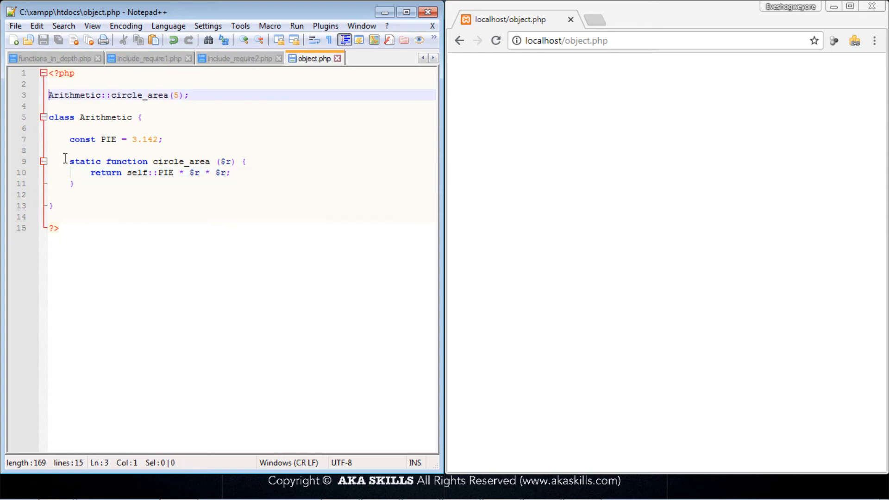
pyautogui.write('echo')
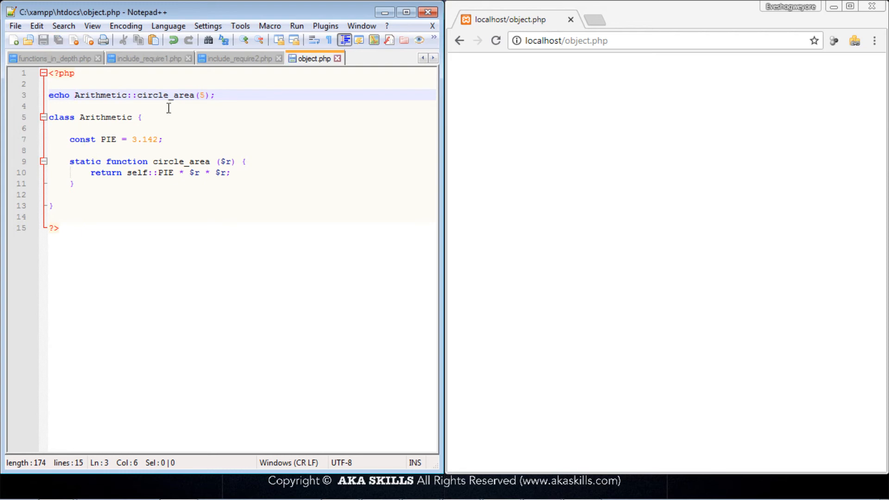
pyautogui.click(496, 40)
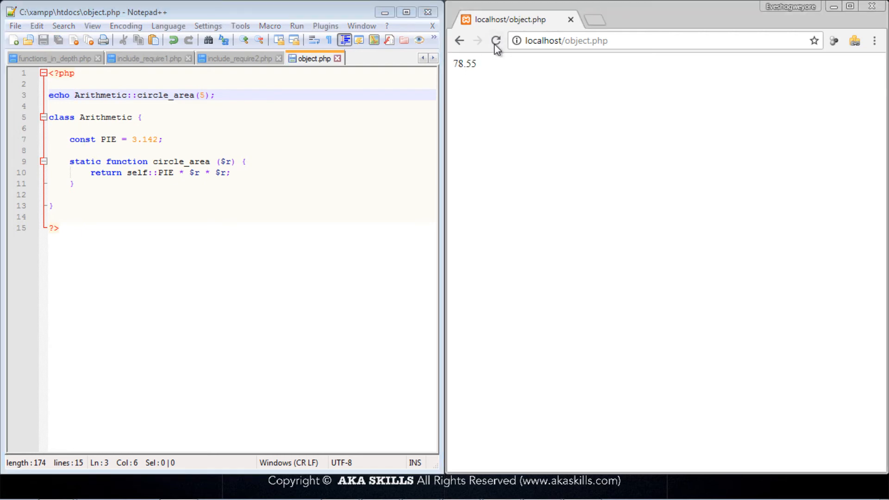
pyautogui.doubleClick(464, 63)
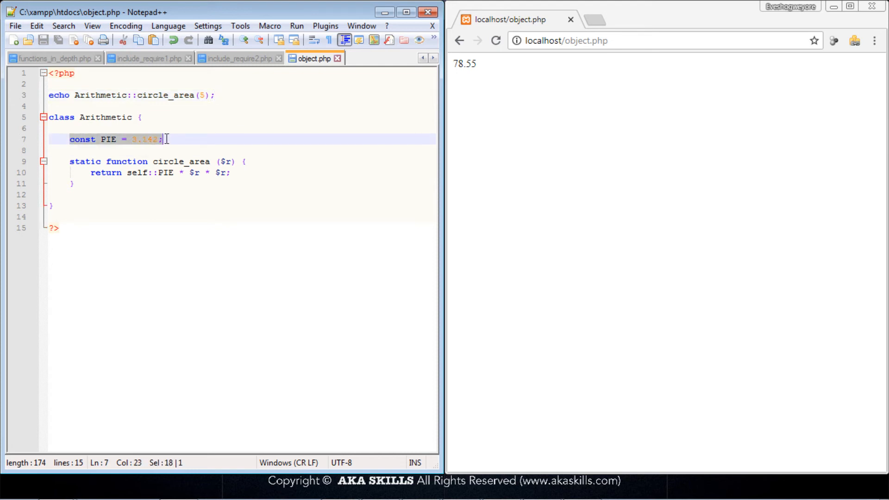
pyautogui.click(161, 139)
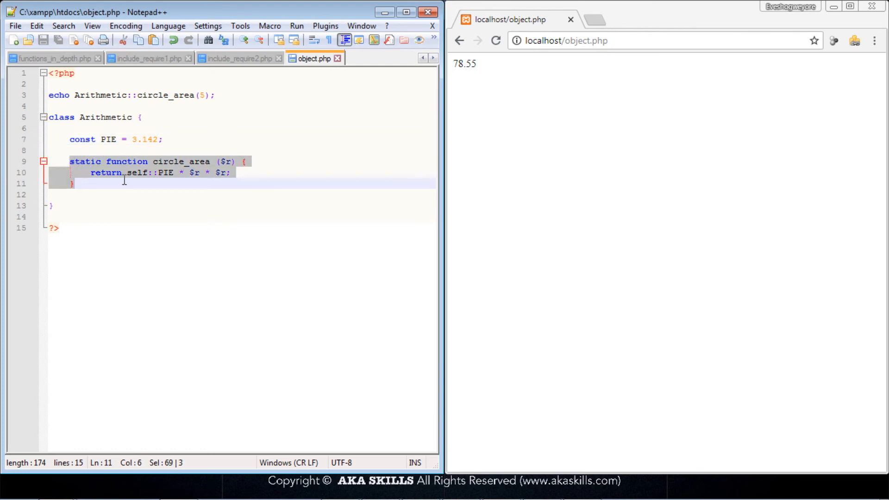
pyautogui.click(126, 172)
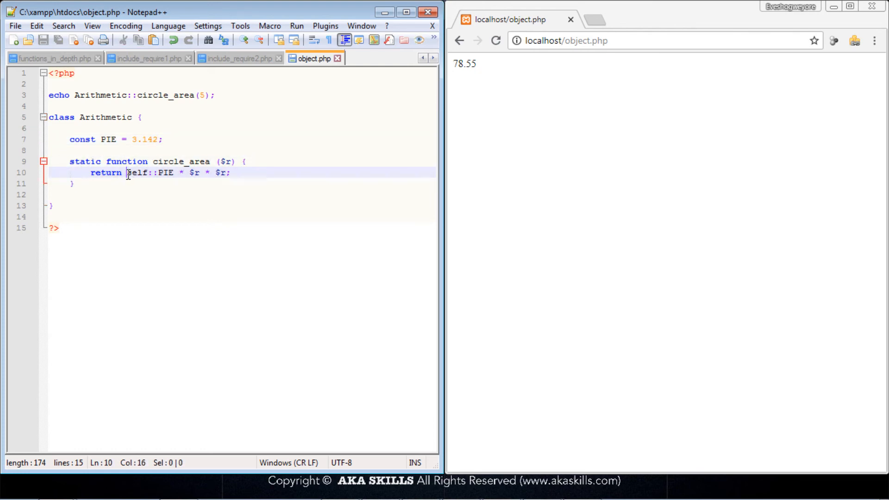
pyautogui.doubleClick(151, 173)
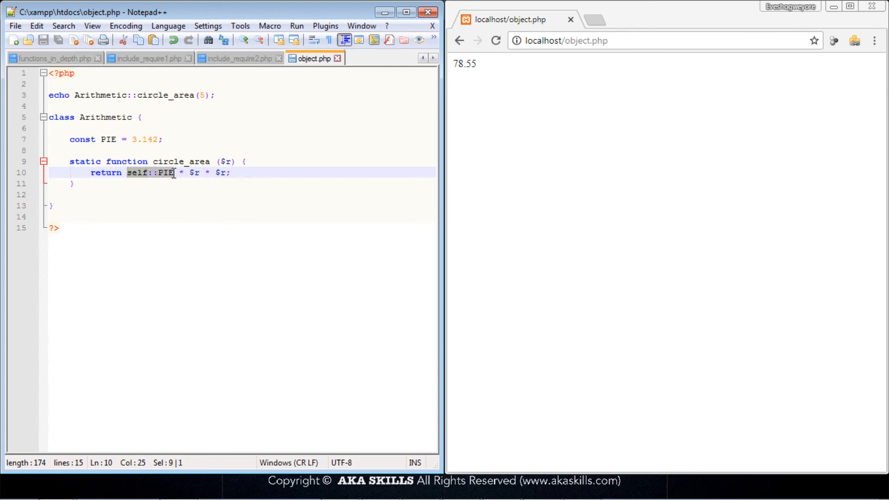
pyautogui.moveTo(160, 177)
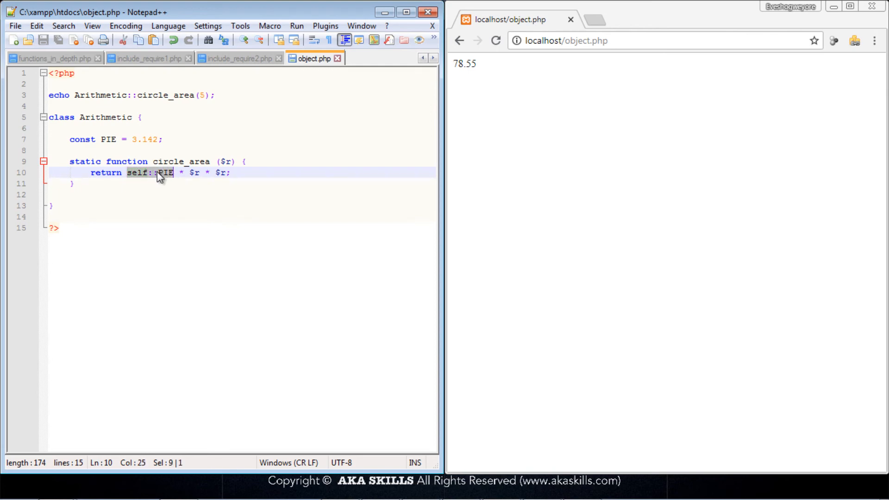
pyautogui.doubleClick(137, 173)
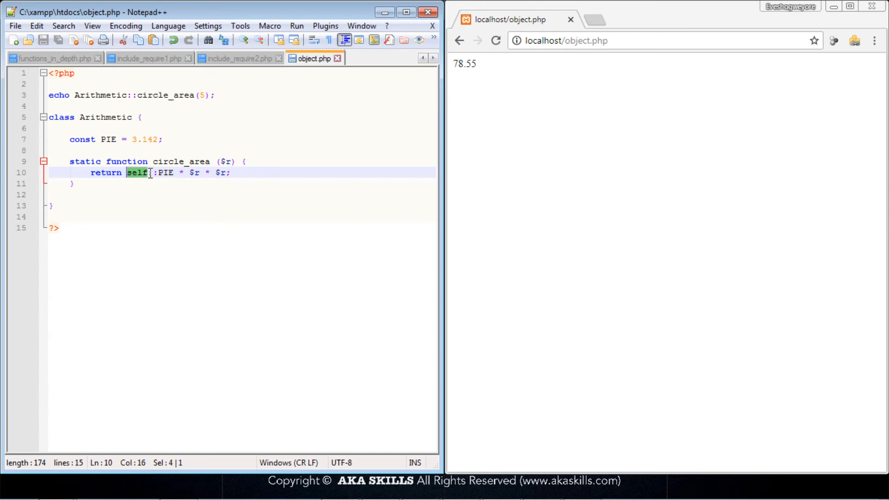
pyautogui.click(159, 172)
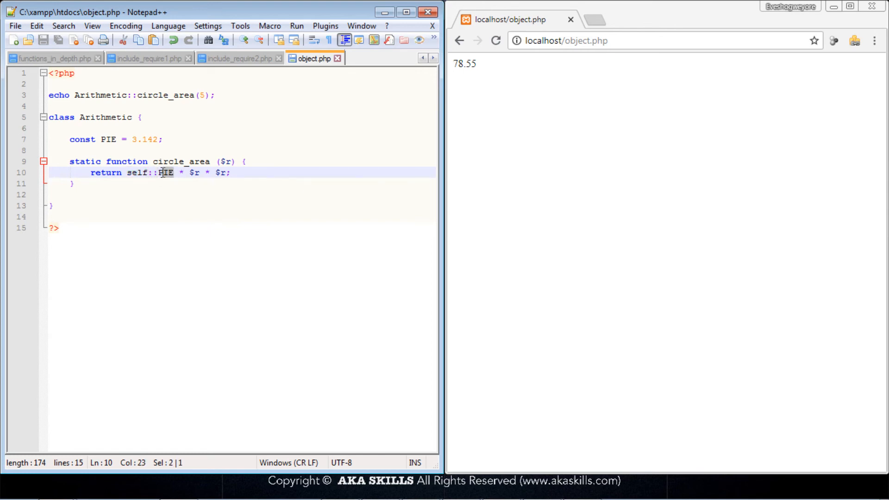
pyautogui.doubleClick(166, 172)
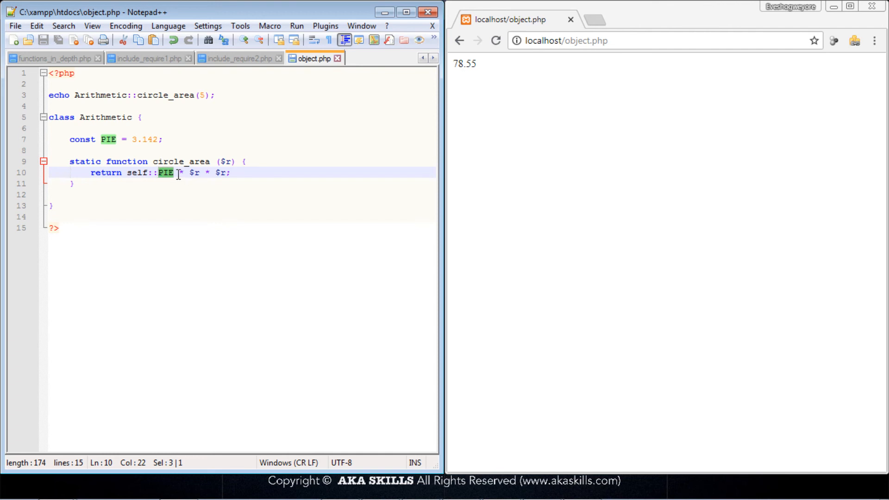
pyautogui.click(77, 183)
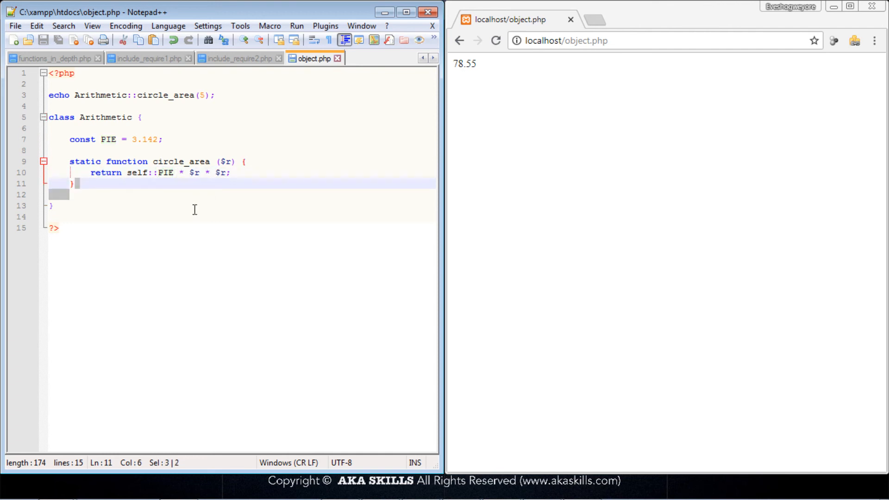